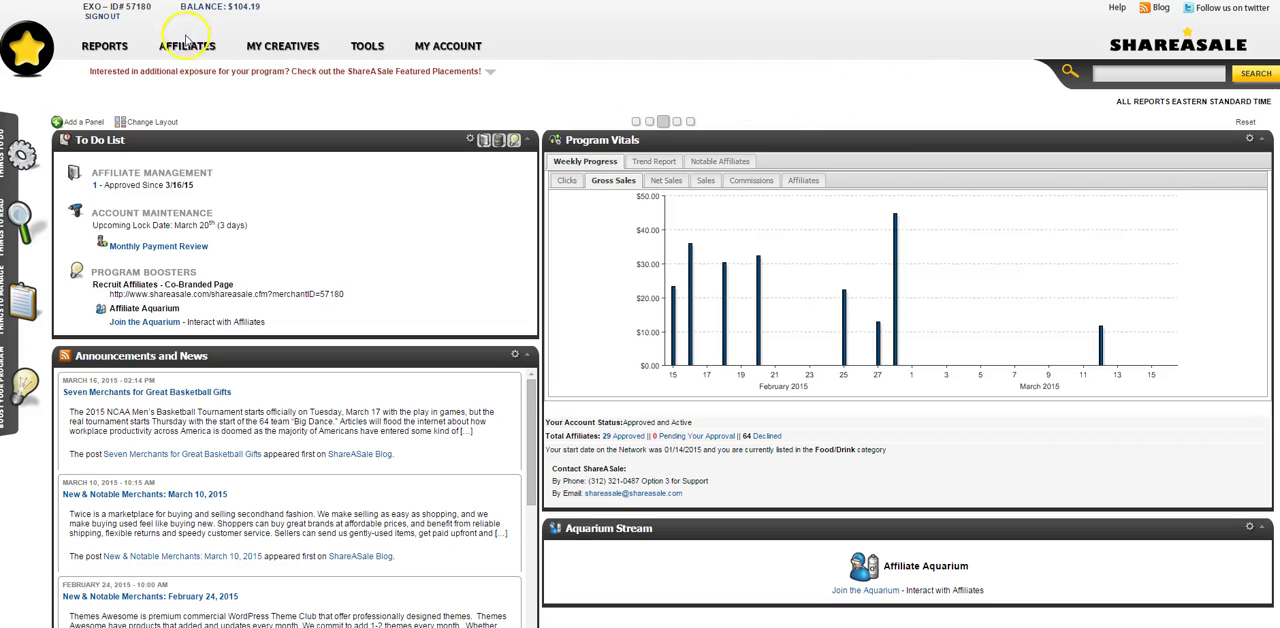
# Go to the Newsletter Editor from the Affiliates menu.
pyautogui.click(190, 46)
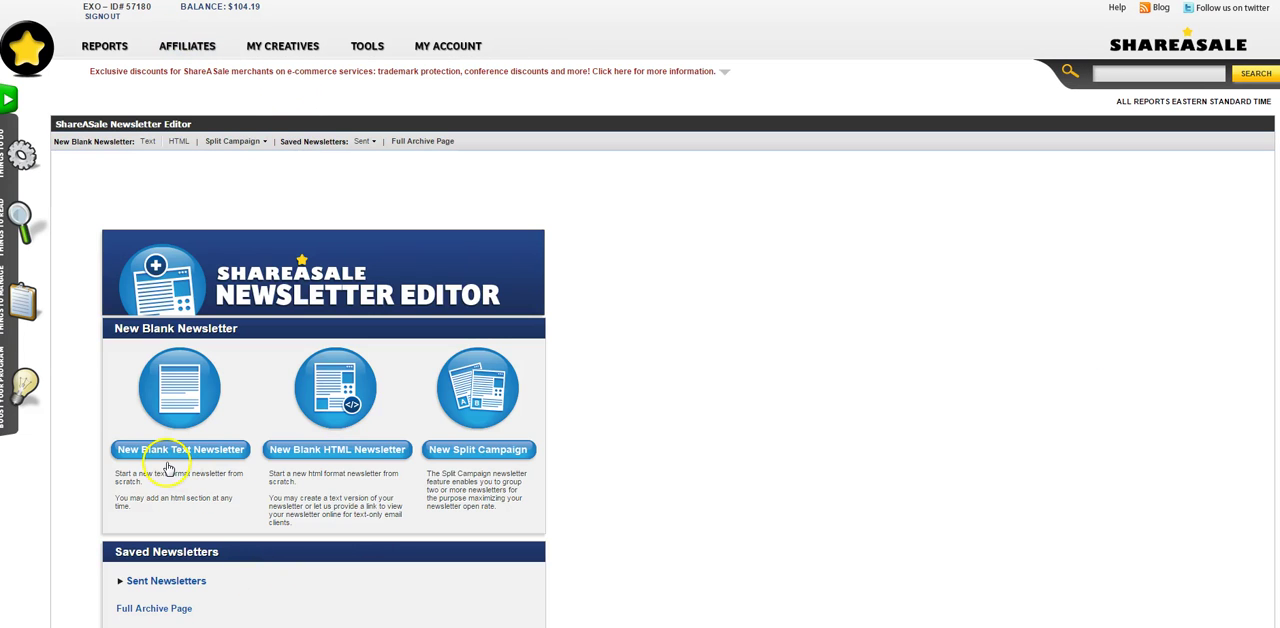
pyautogui.moveTo(172, 462)
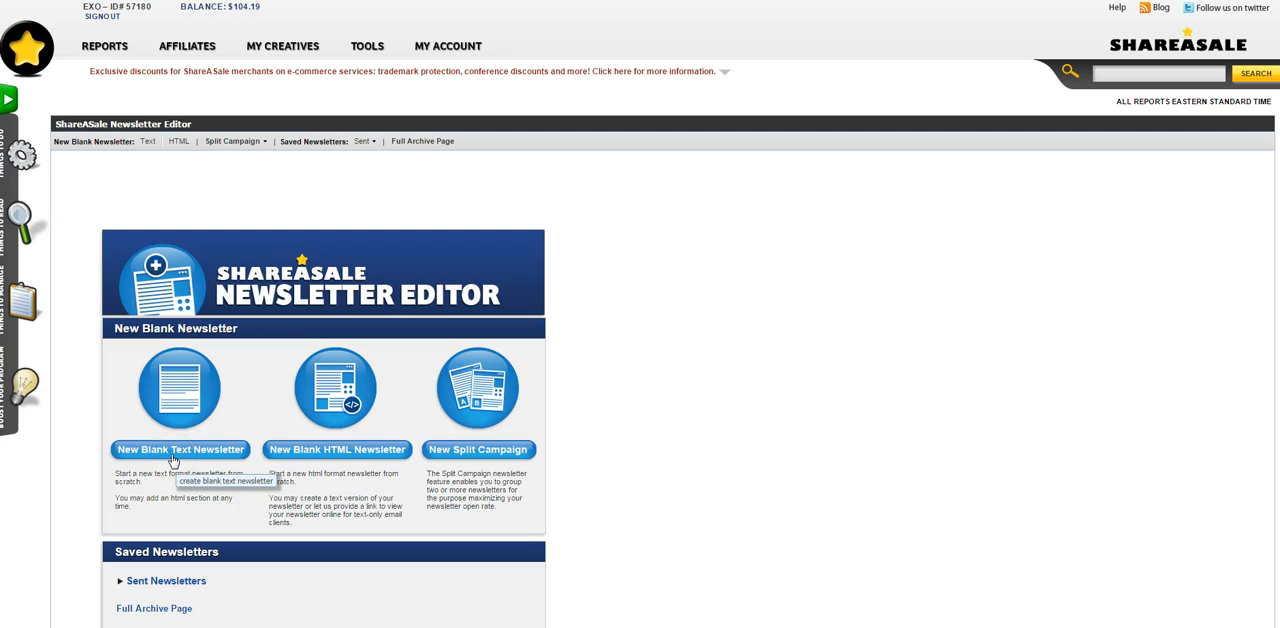
pyautogui.moveTo(348, 460)
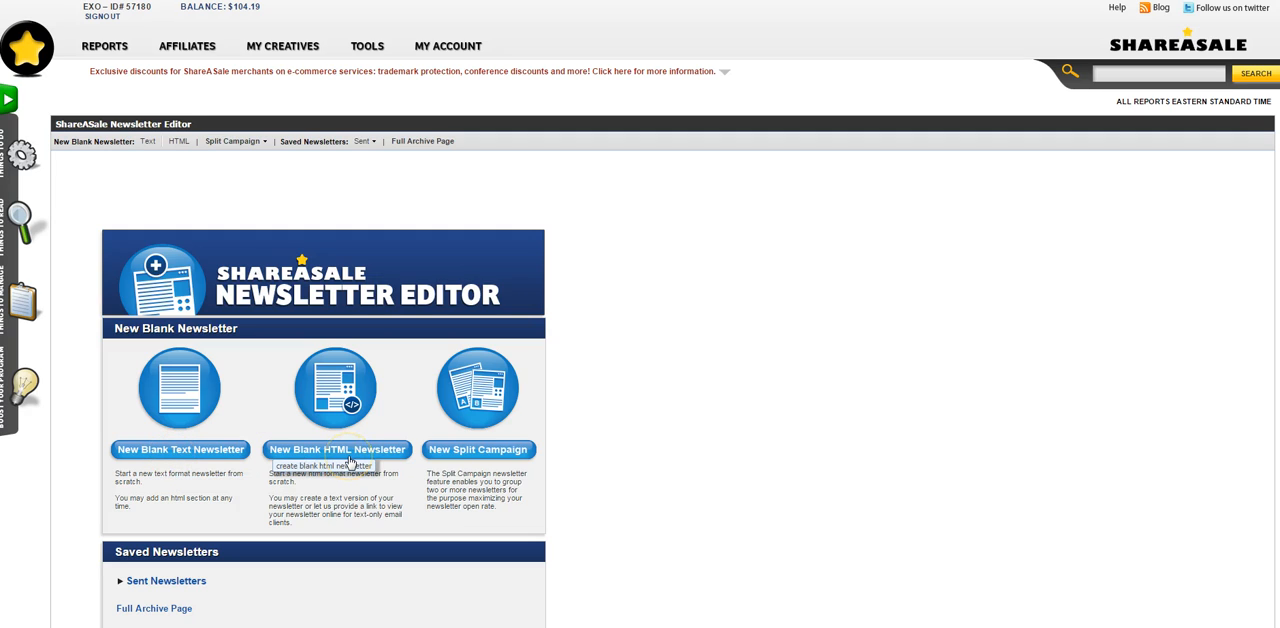
pyautogui.moveTo(504, 456)
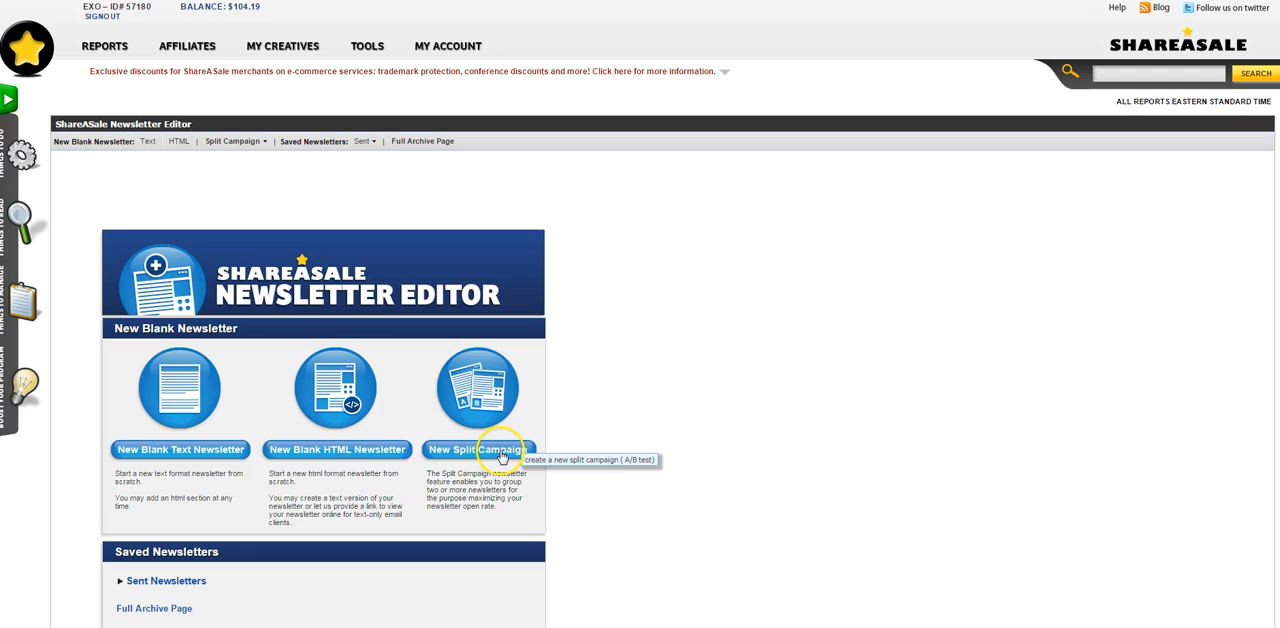
pyautogui.moveTo(268, 400)
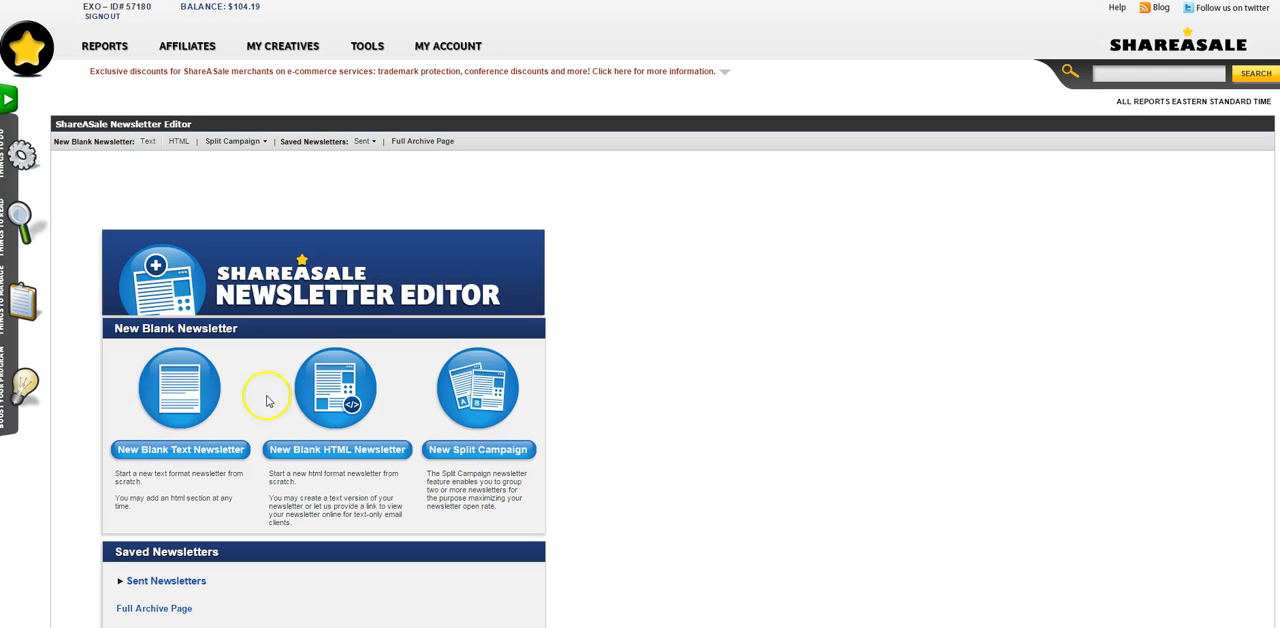
pyautogui.moveTo(322, 450)
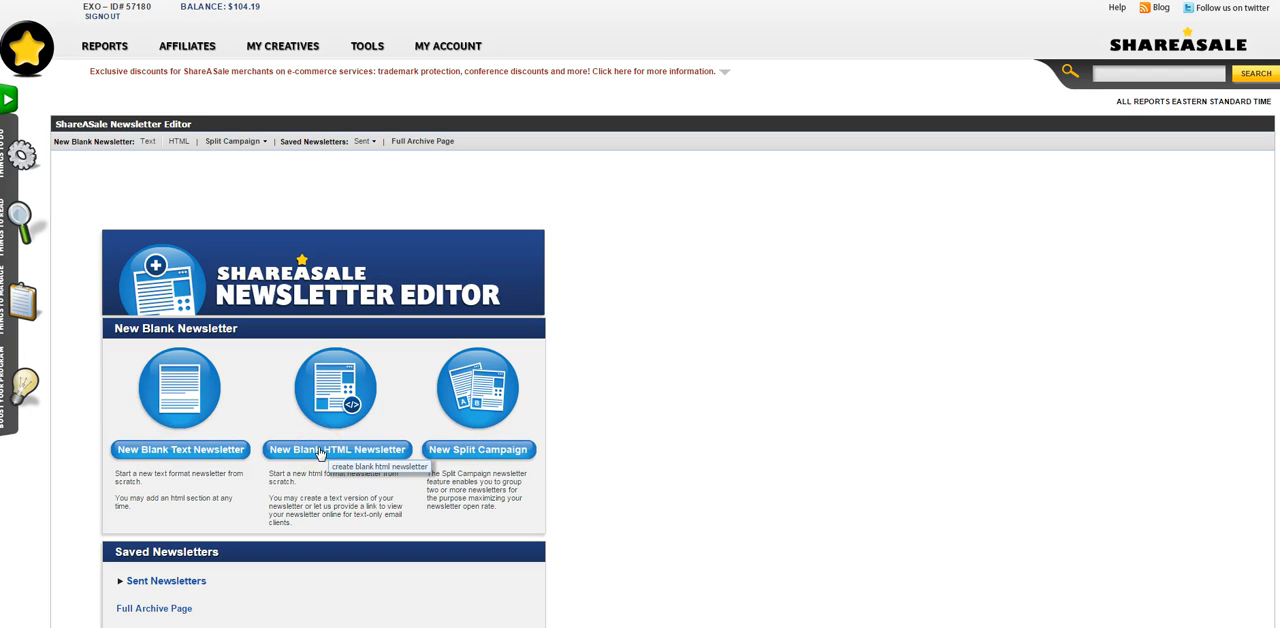
# Start a new blank HTML newsletter.
pyautogui.click(336, 448)
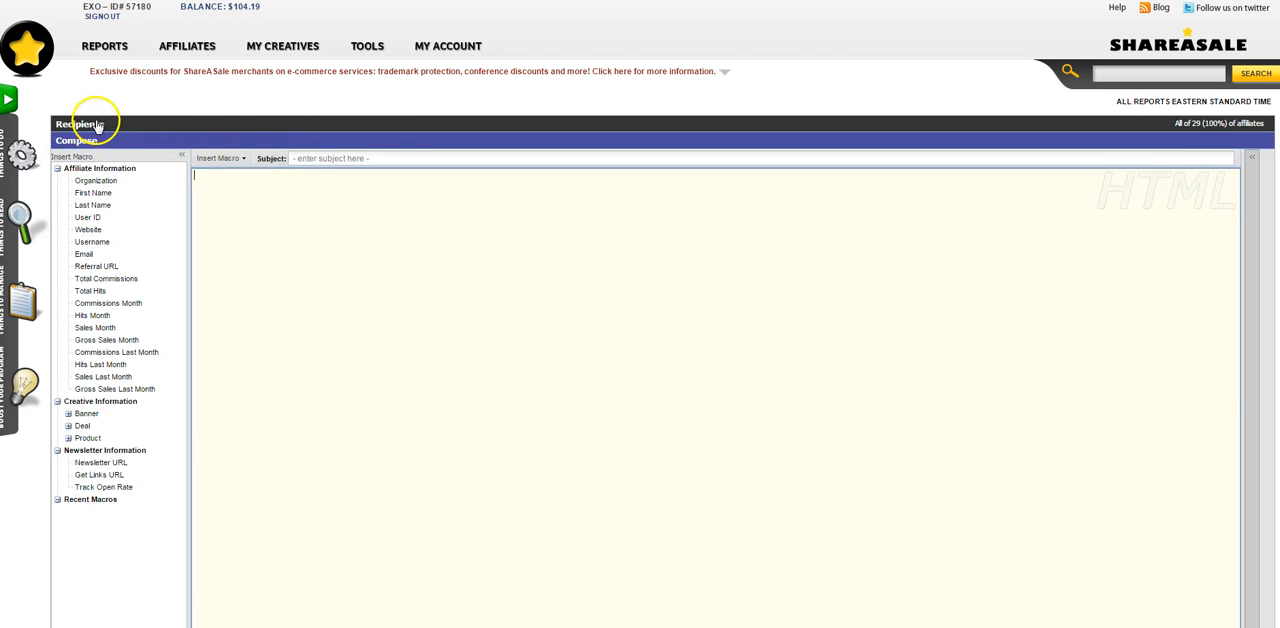
# Filter the newsletter recipients by an affiliate tag, returning four matching affiliates.
pyautogui.click(96, 116)
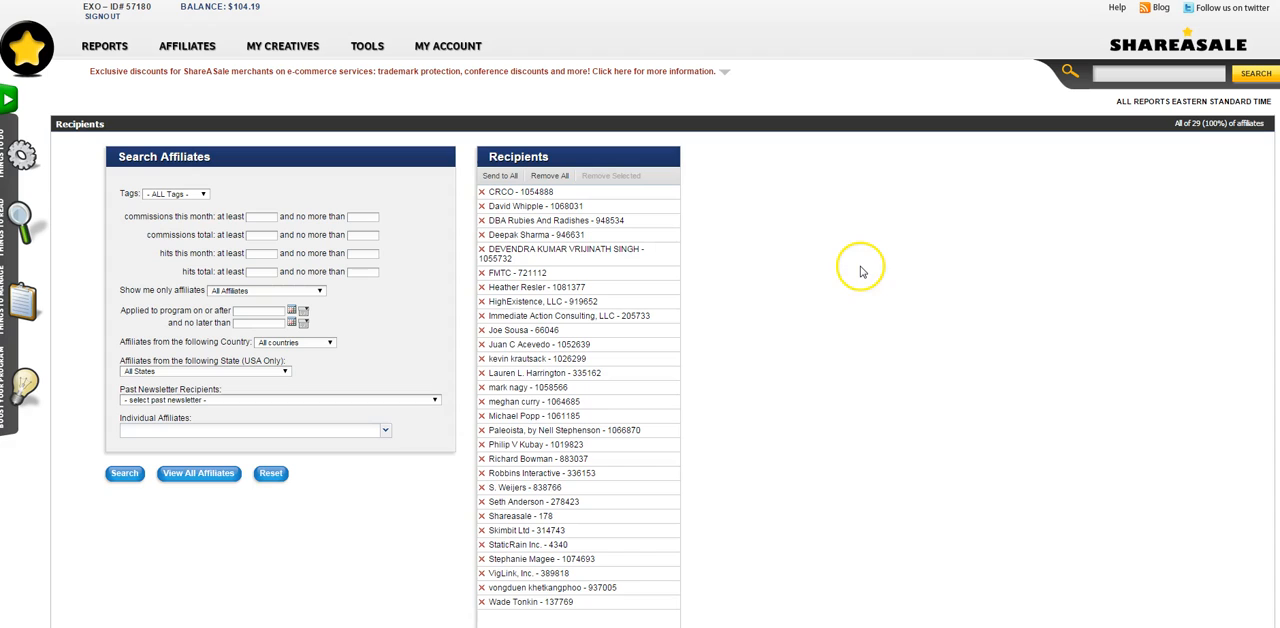
pyautogui.moveTo(840, 264)
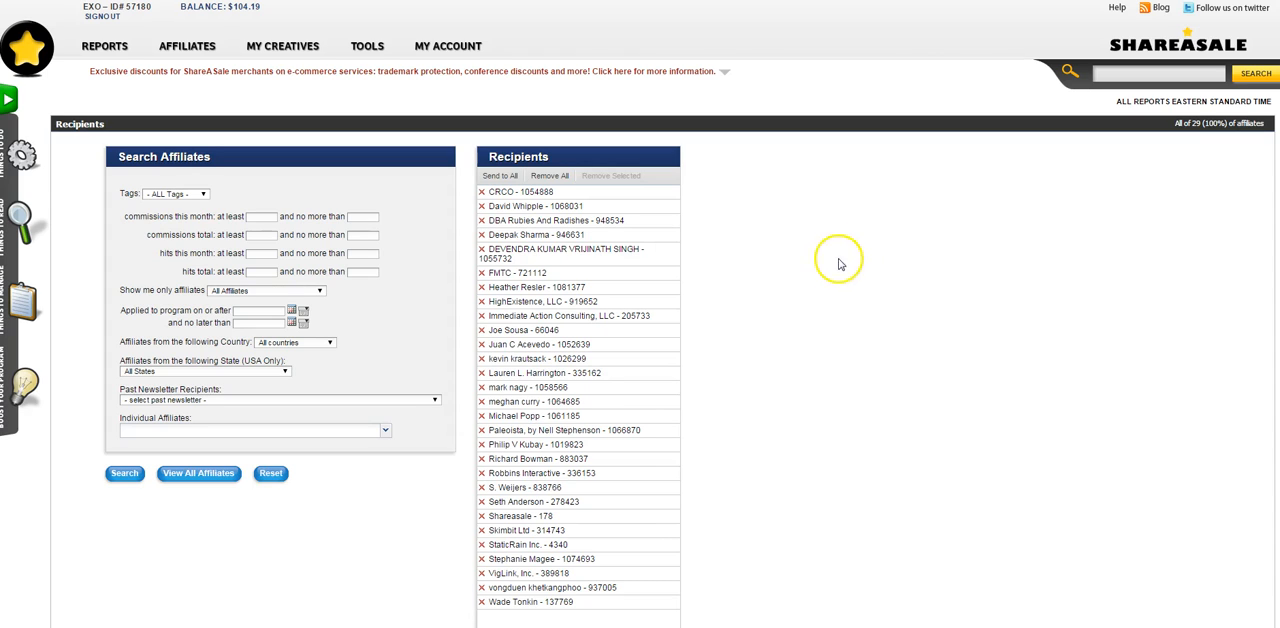
pyautogui.moveTo(204, 196)
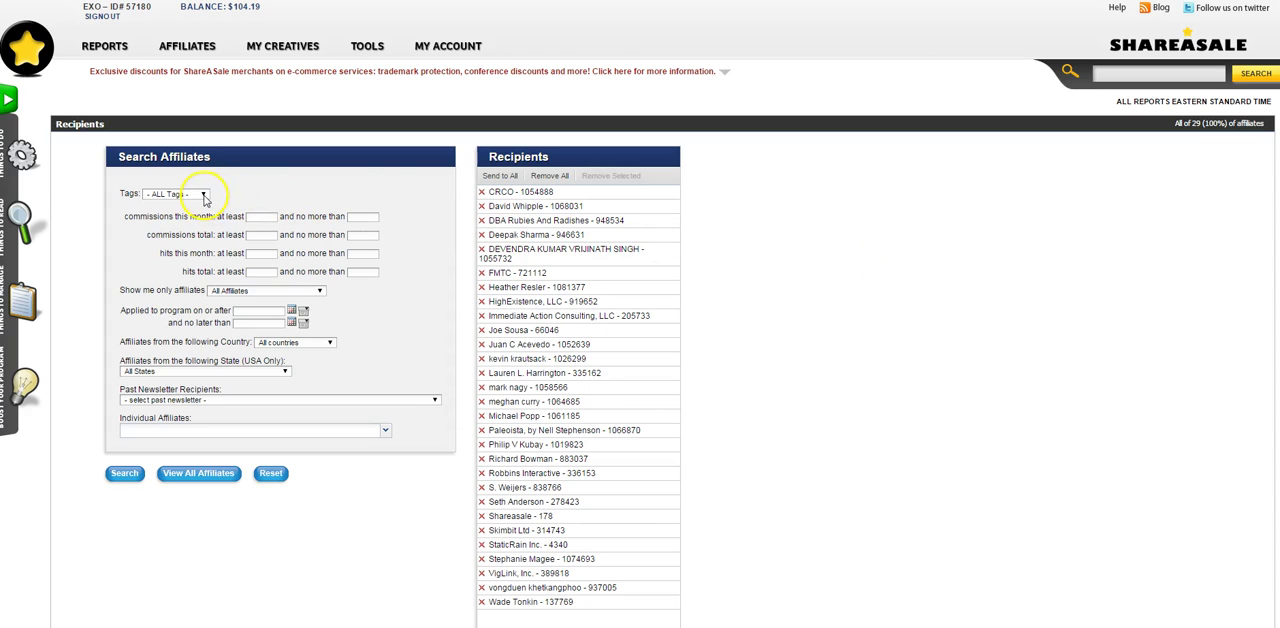
pyautogui.click(202, 192)
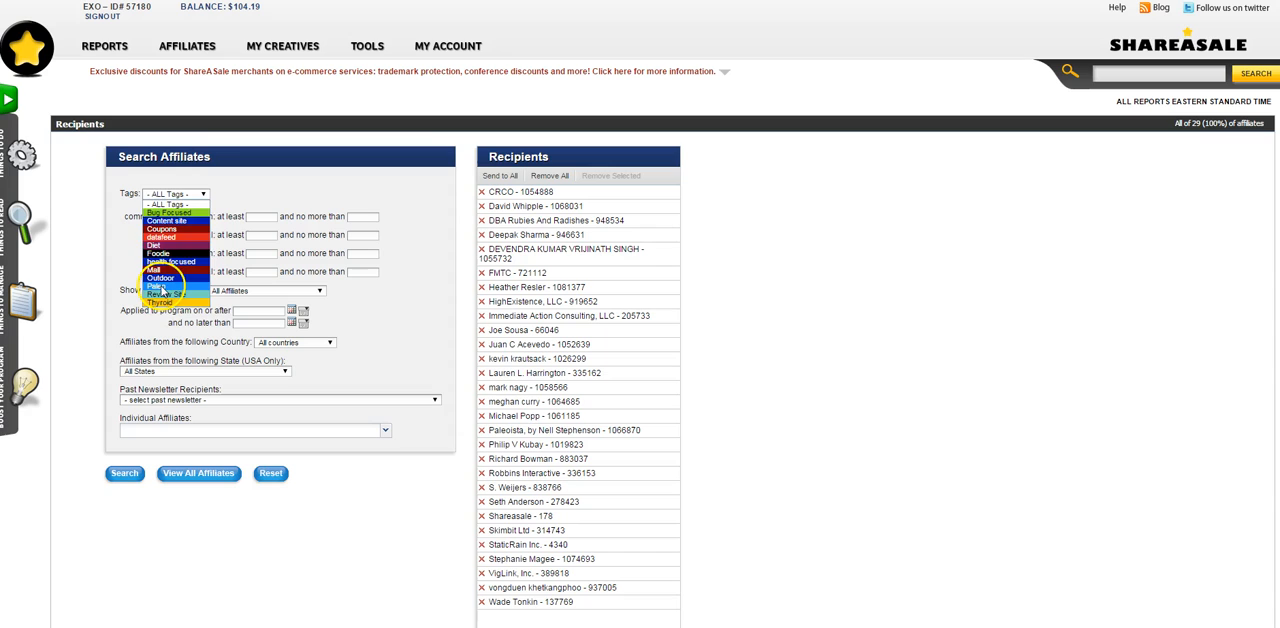
pyautogui.click(158, 288)
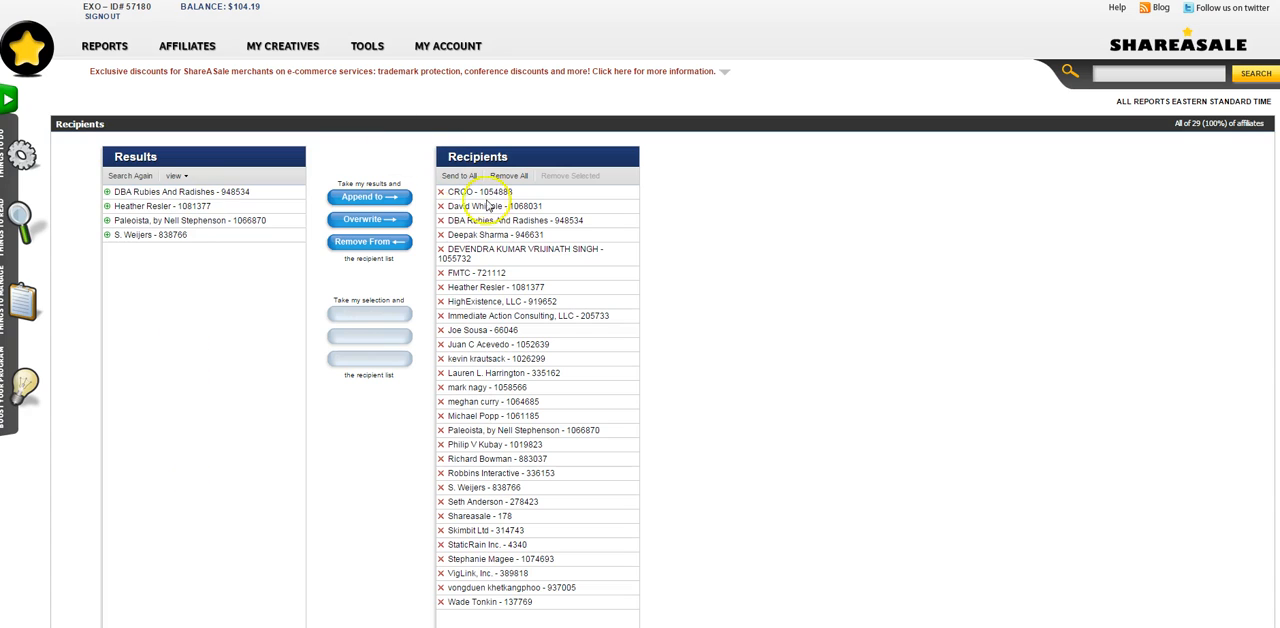
pyautogui.moveTo(368, 220)
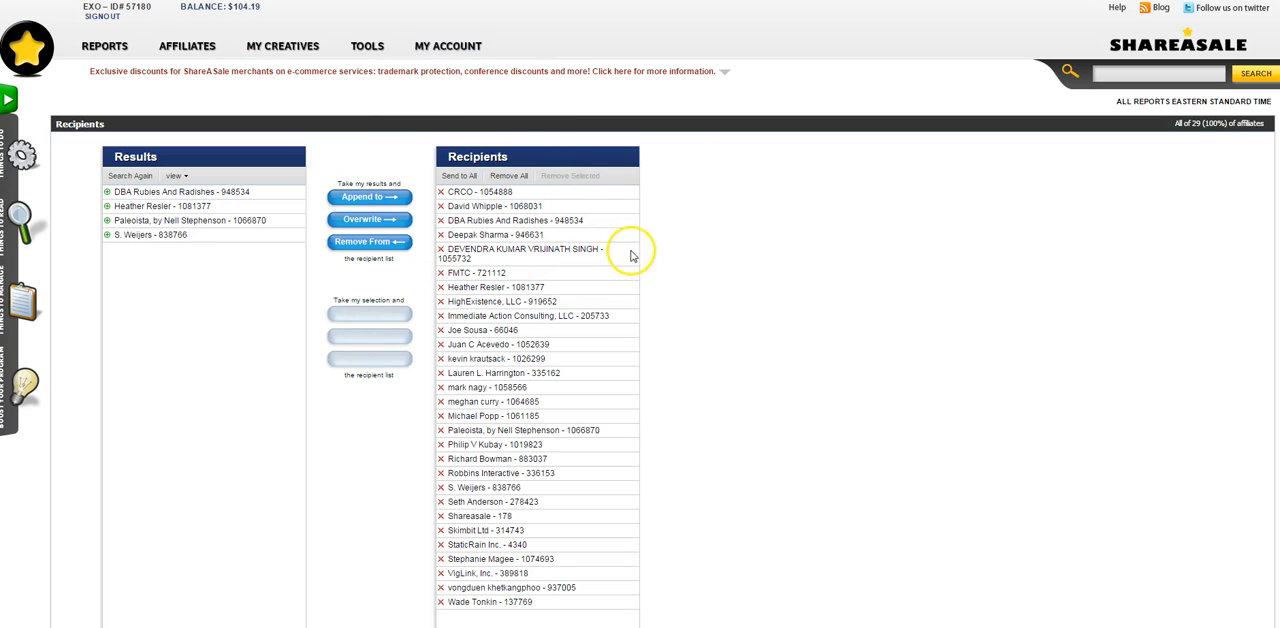
# Return to the affiliate search form with the Paleo tag set, then go back to the Compose area.
pyautogui.scroll(-3)
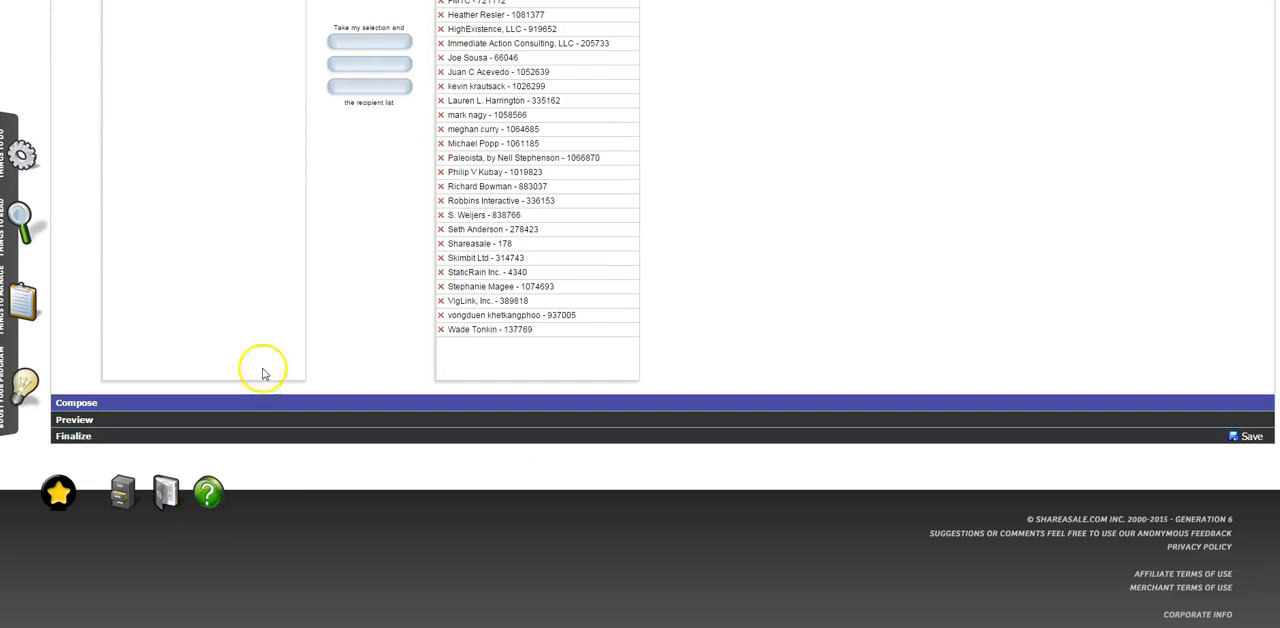
pyautogui.scroll(3)
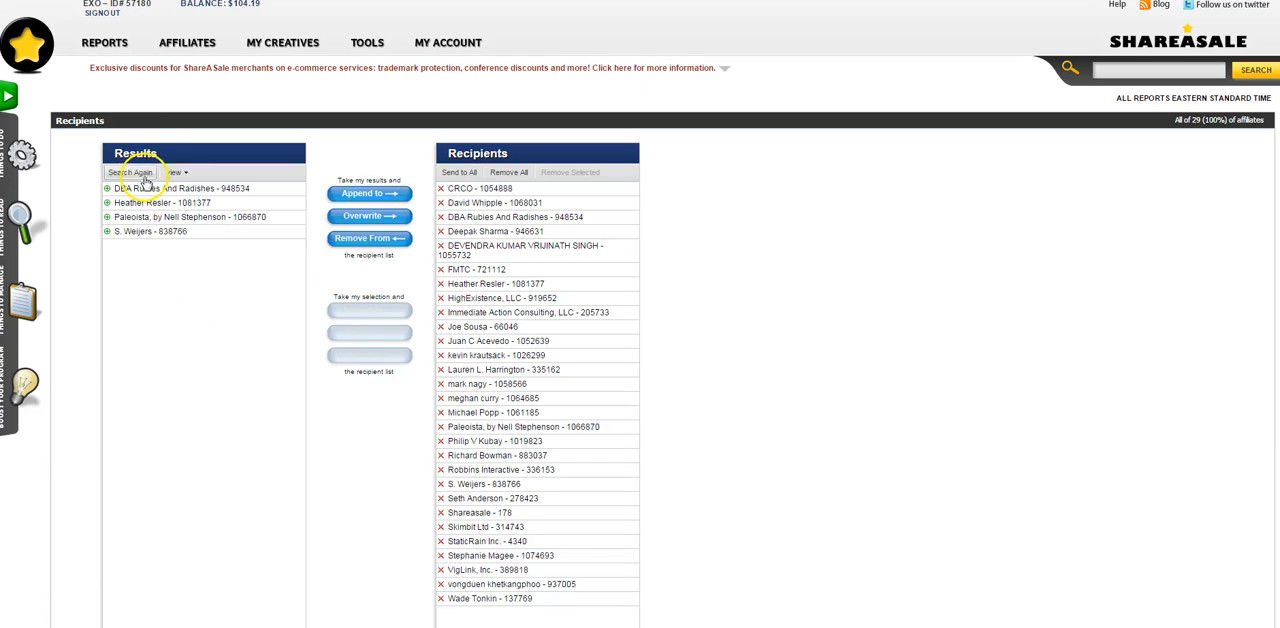
pyautogui.click(176, 172)
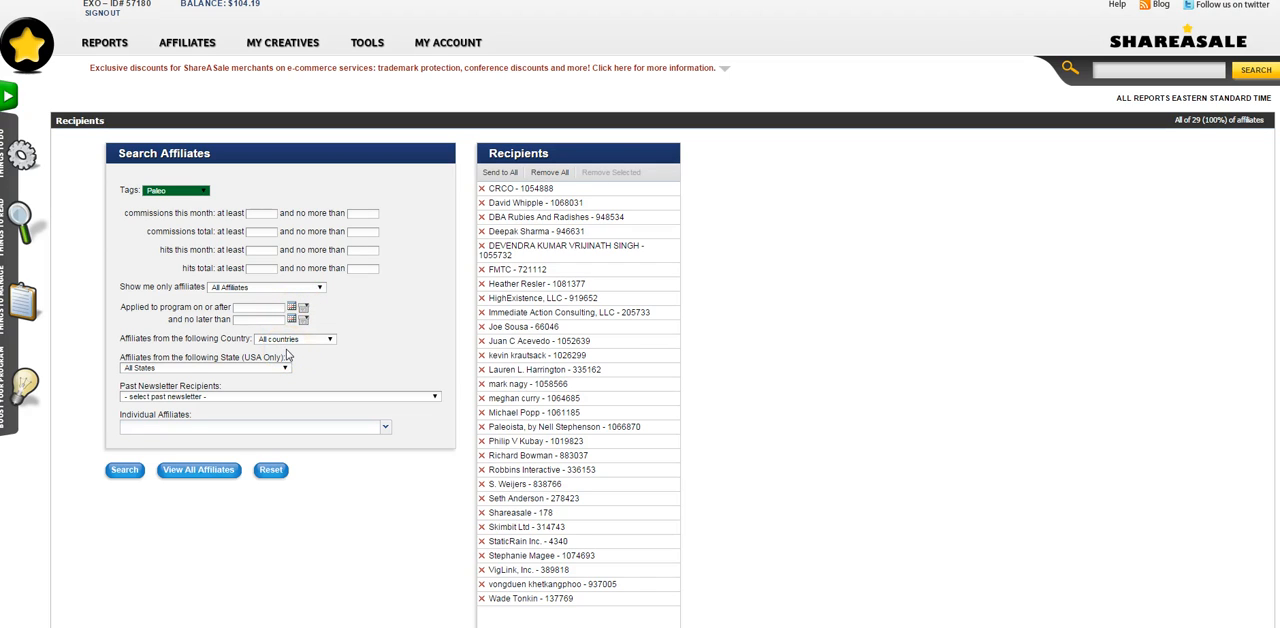
pyautogui.moveTo(344, 390)
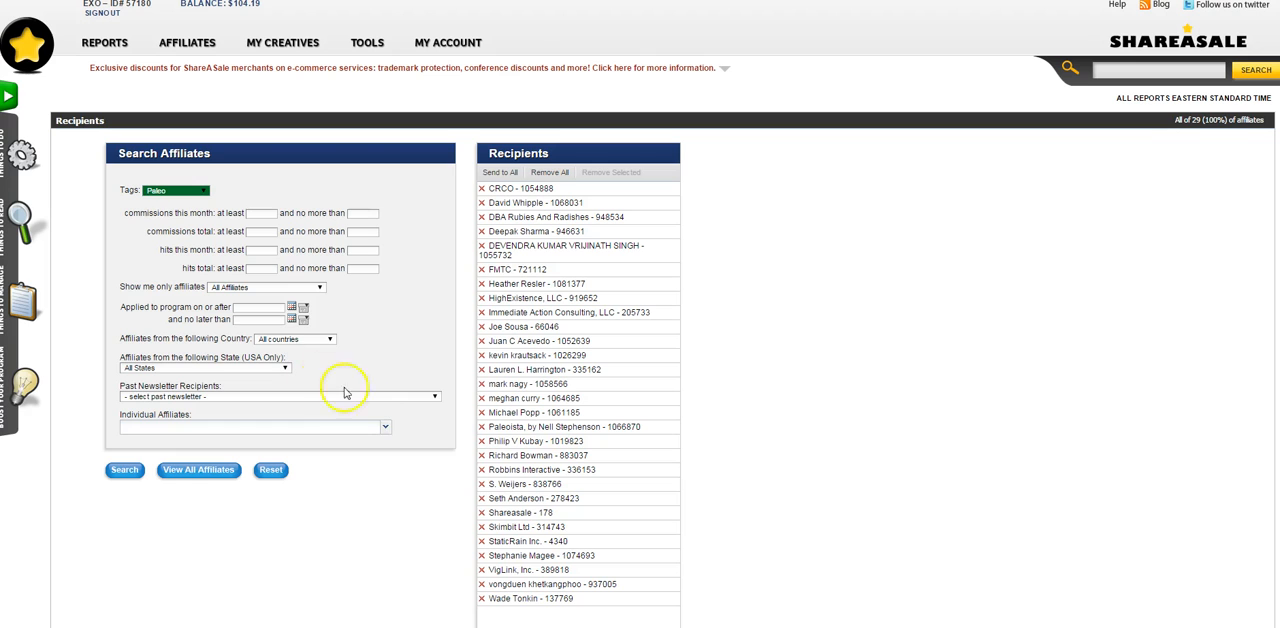
pyautogui.click(382, 428)
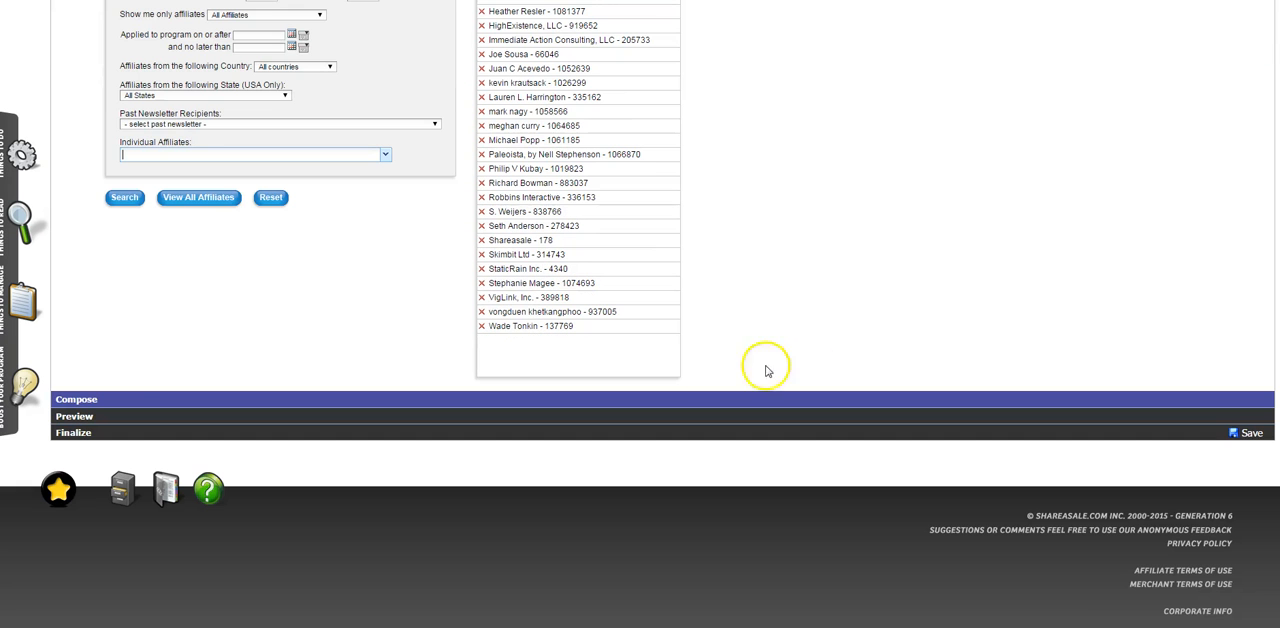
pyautogui.click(72, 398)
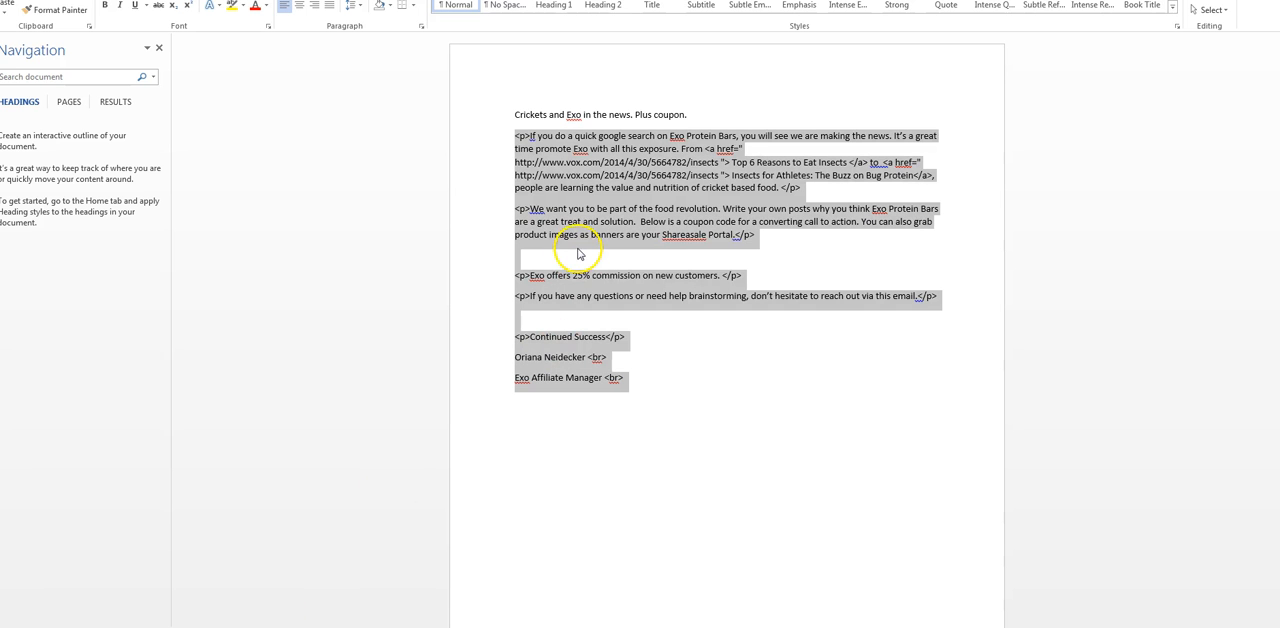
pyautogui.moveTo(210, 592)
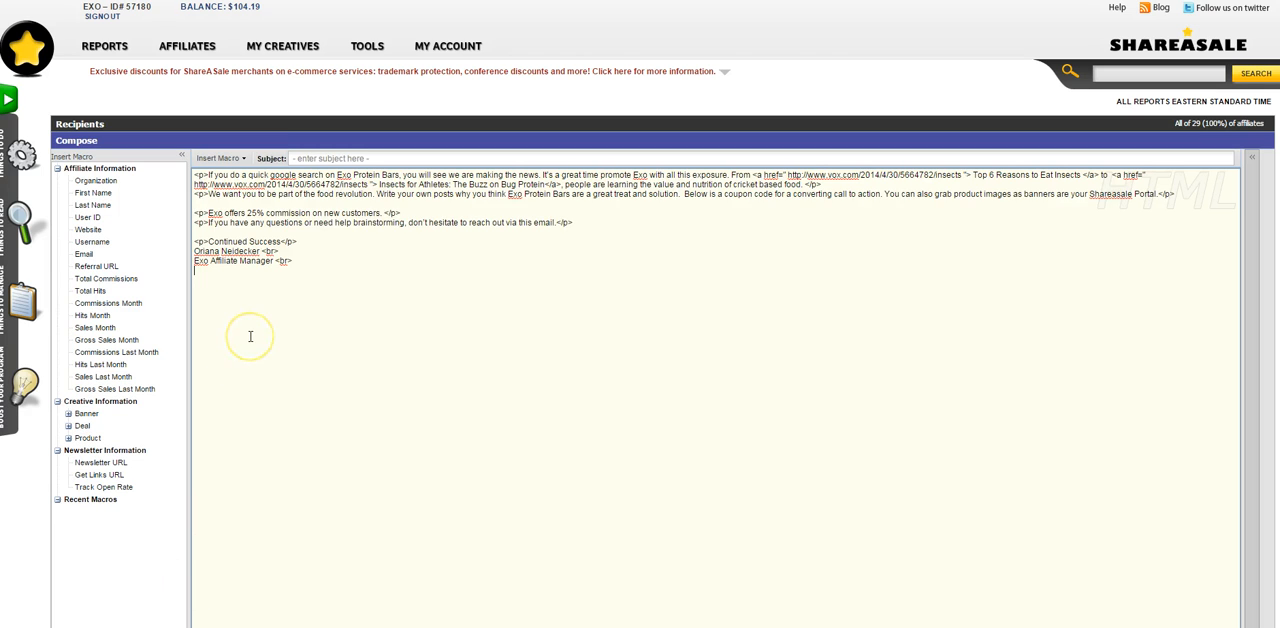
pyautogui.moveTo(196, 176)
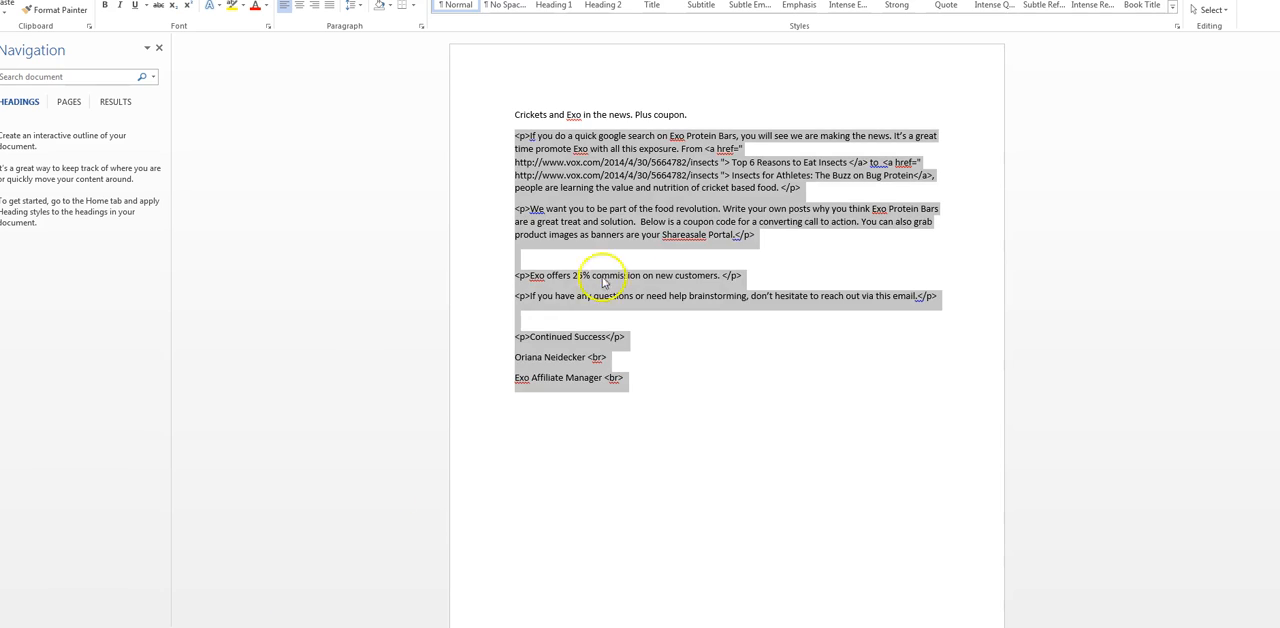
# Paste the Exo Protein Bars HTML copy from Word into the newsletter message body.
pyautogui.click(518, 114)
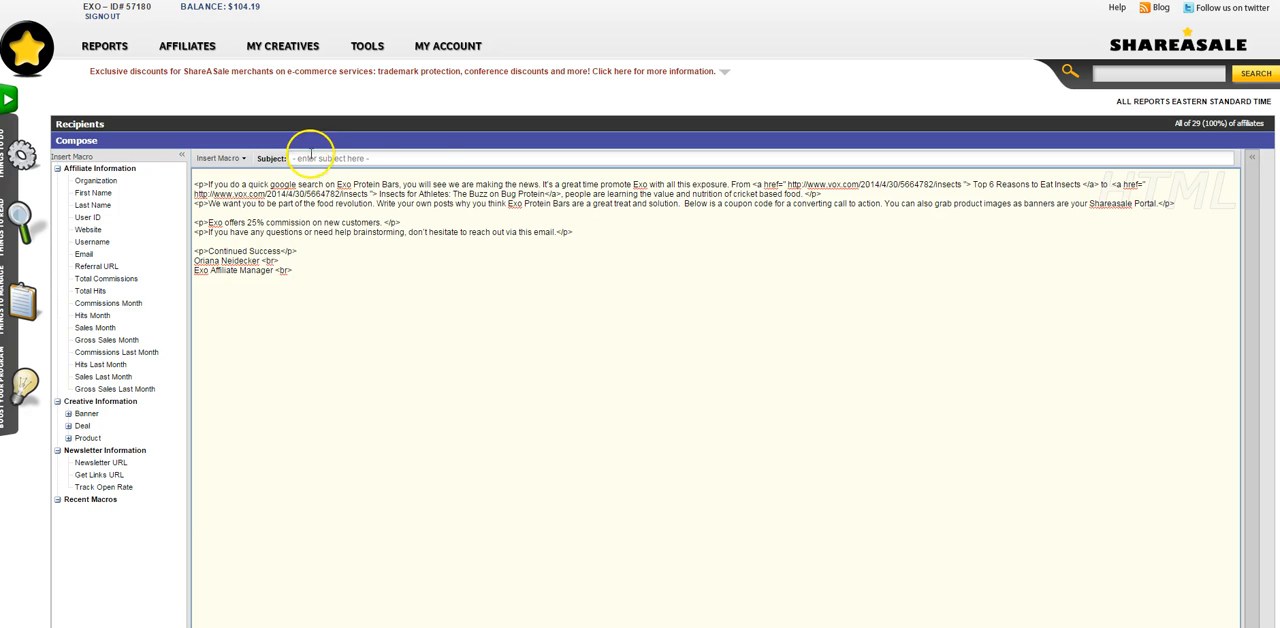
# Set subject 'Crickets and Exo in the news. Plus coupon.' and greeting 'Hi #FIRSTNAME#, <br>'.
pyautogui.write('Crickets and Exo in the news. Plus coupon.')
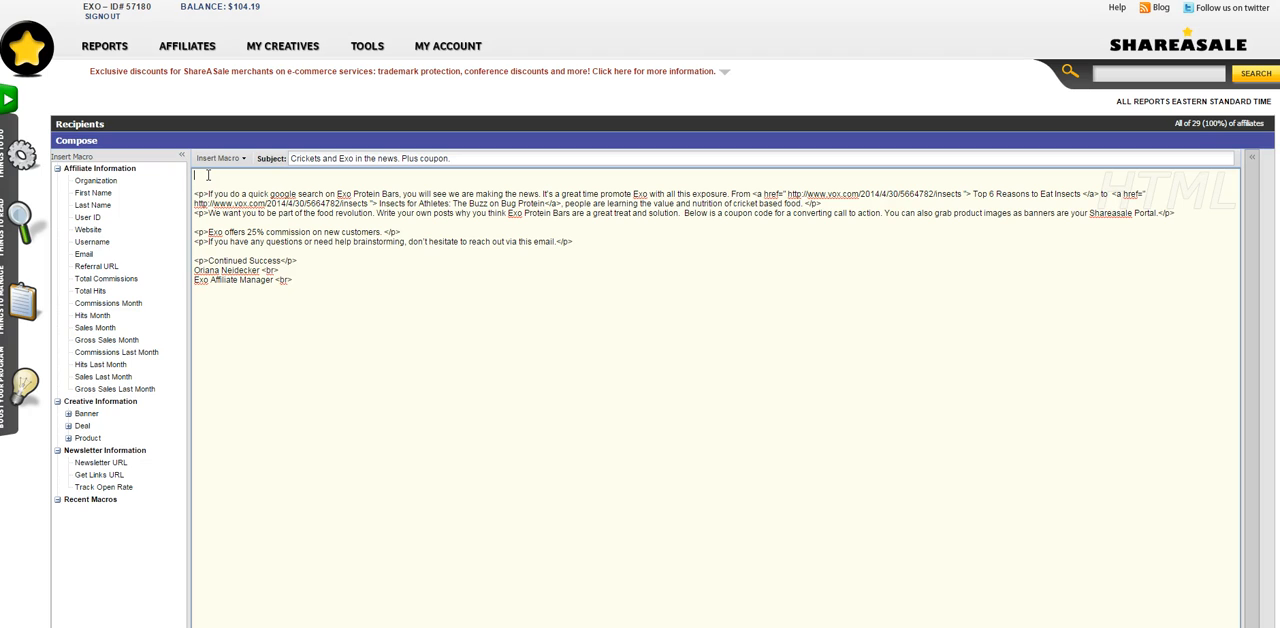
pyautogui.write('Hi')
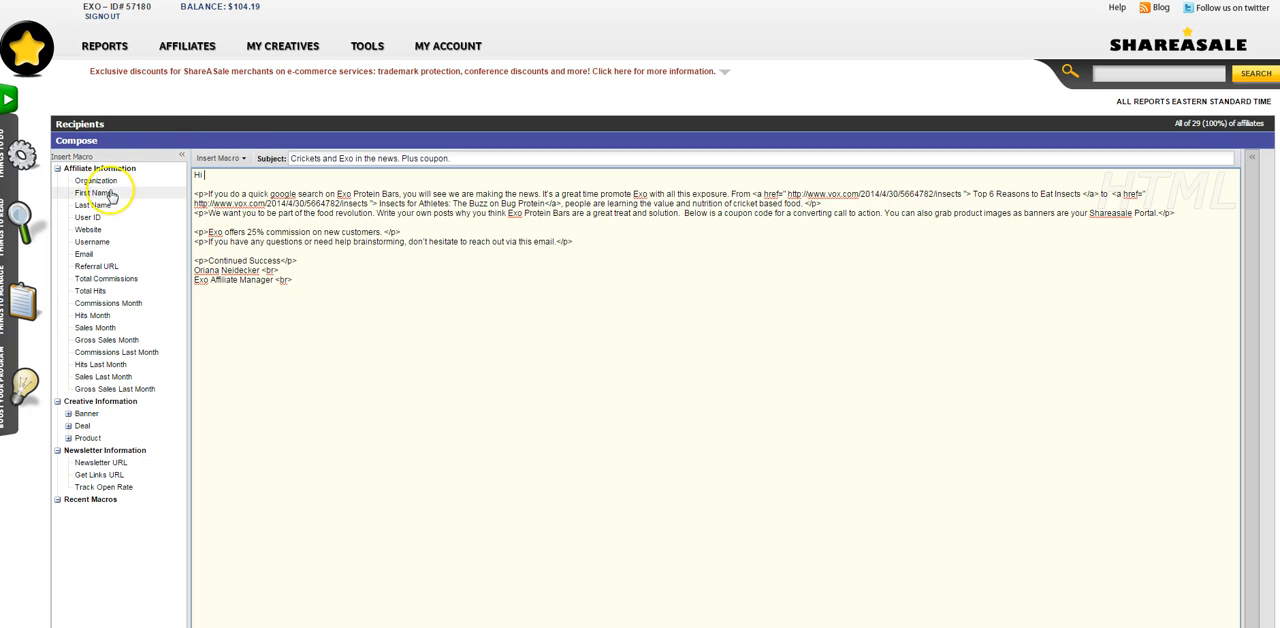
pyautogui.moveTo(88, 200)
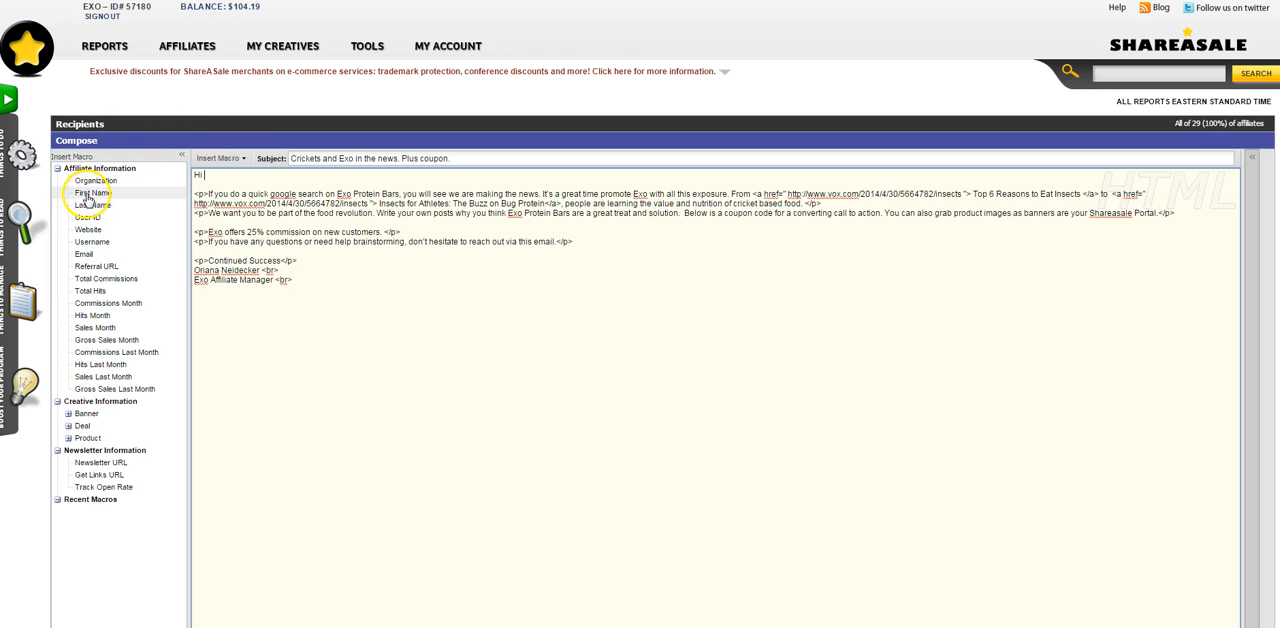
pyautogui.click(92, 192)
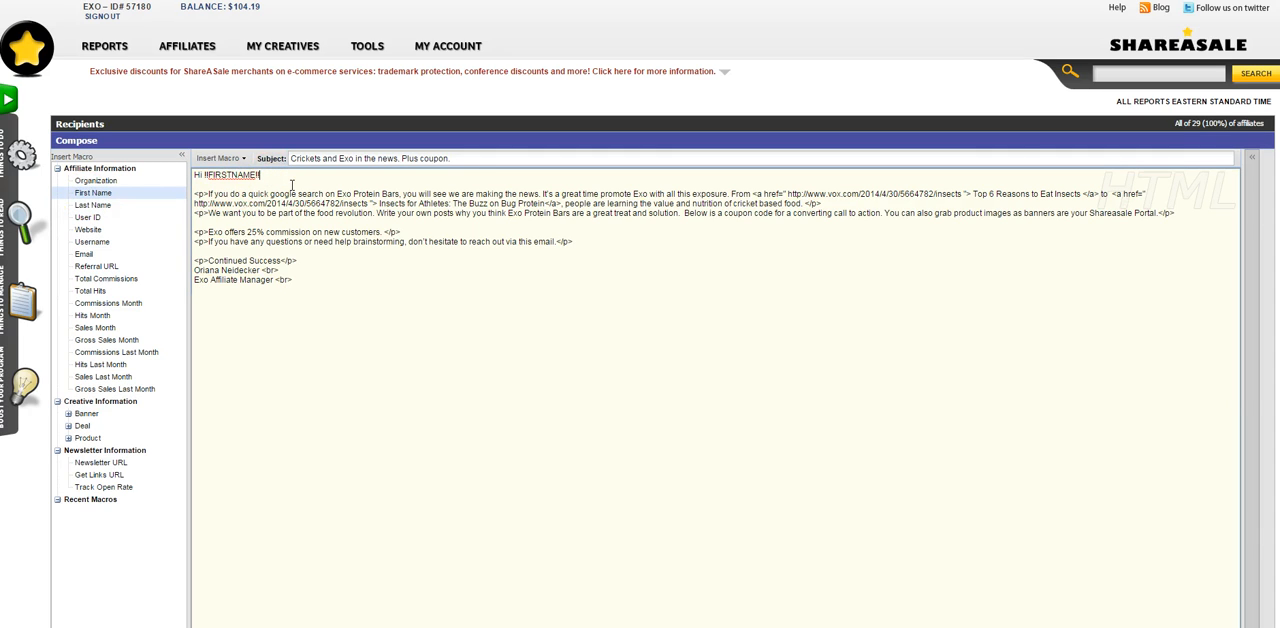
pyautogui.write(', <br><br>')
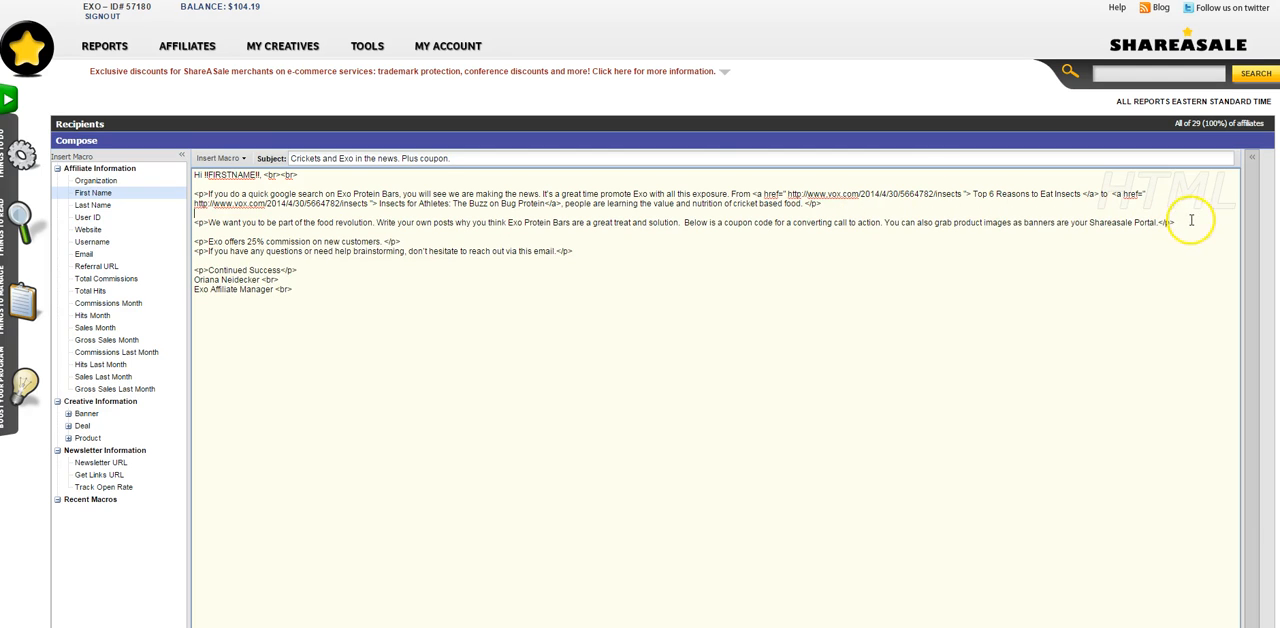
pyautogui.moveTo(1220, 268)
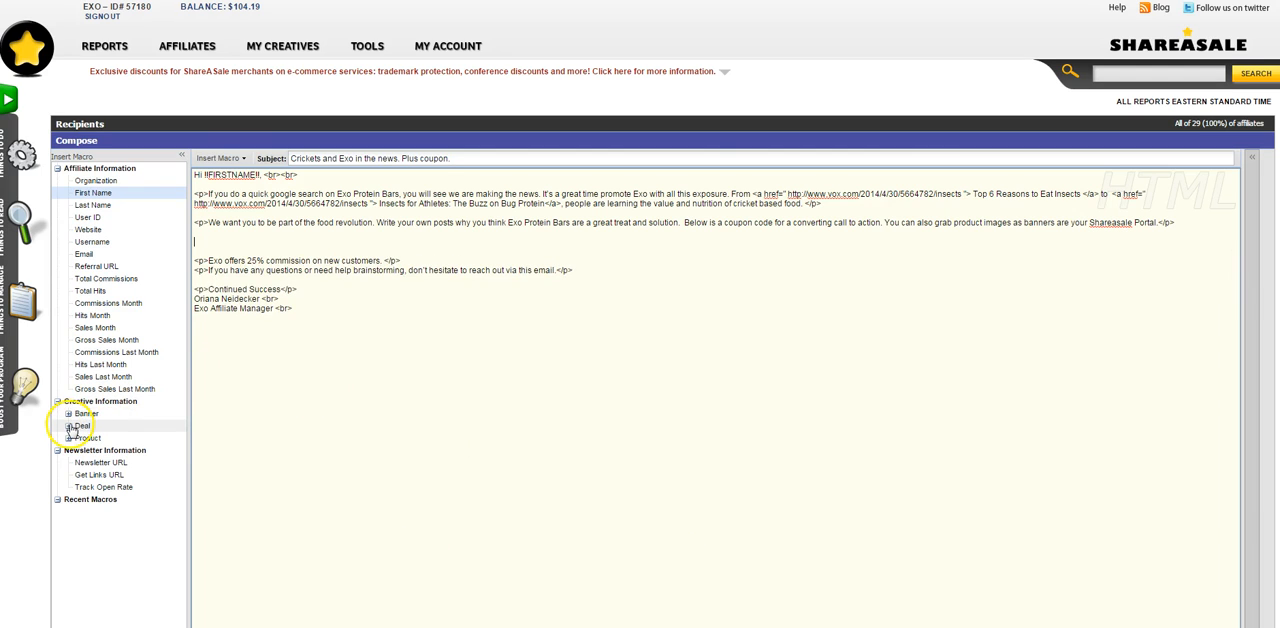
# Insert the coupon code display macro for the '10% off All Orders' deal into the body.
pyautogui.click(72, 426)
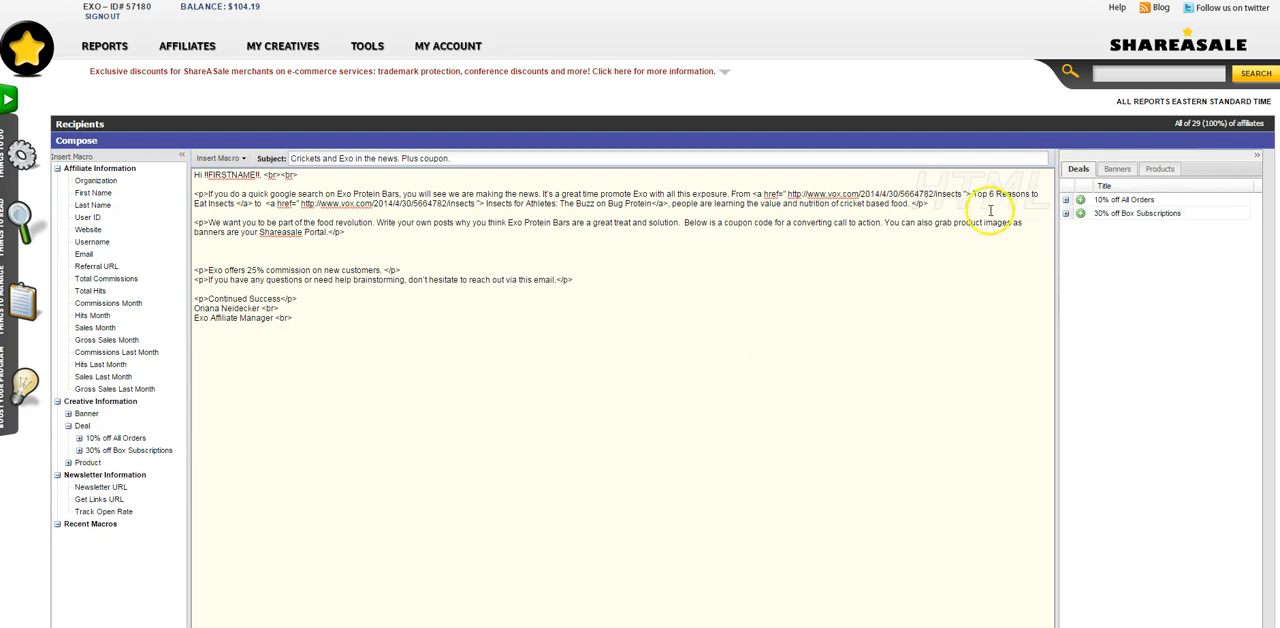
pyautogui.click(1066, 200)
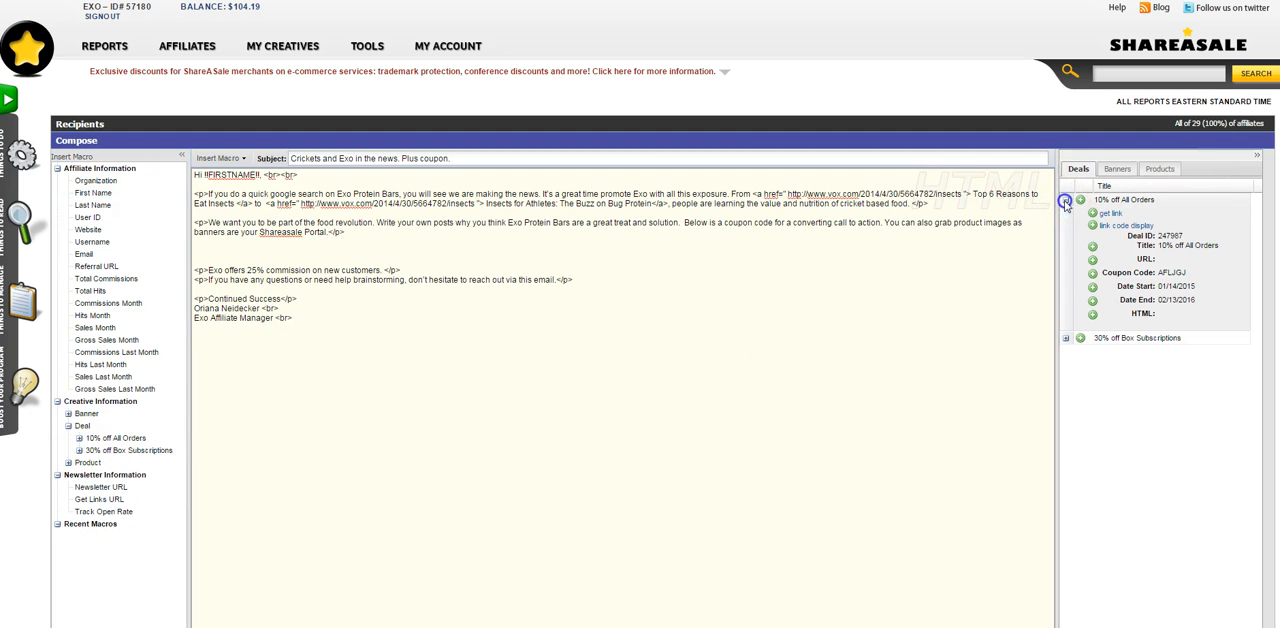
pyautogui.moveTo(1084, 240)
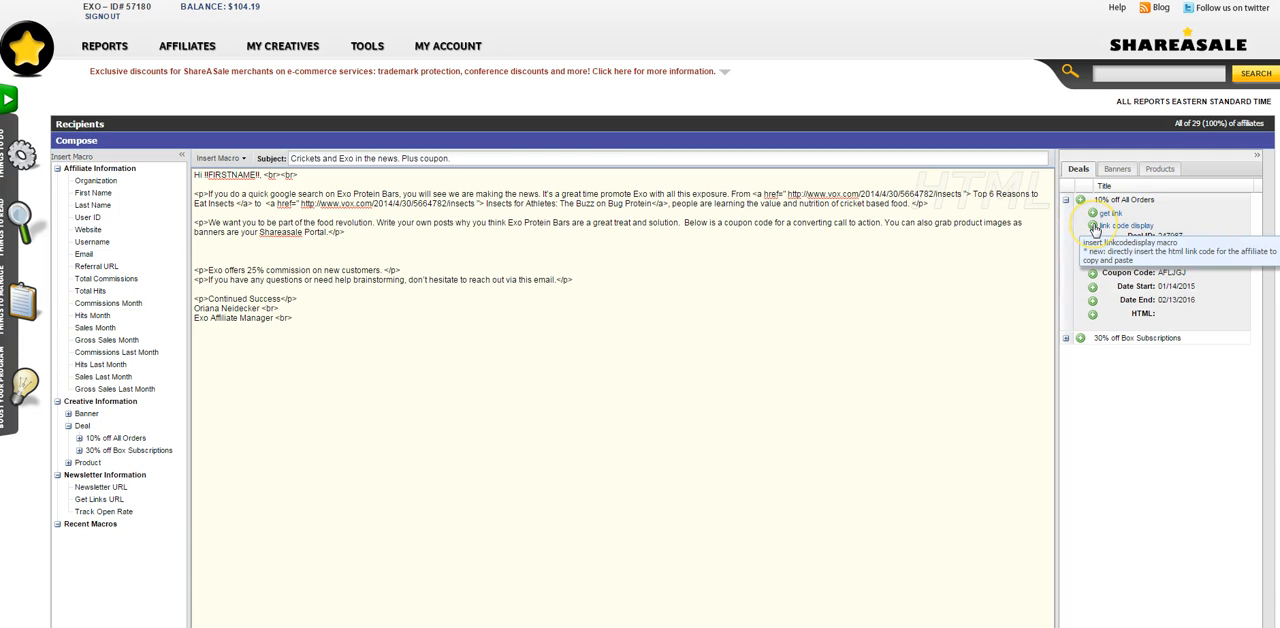
pyautogui.click(1096, 224)
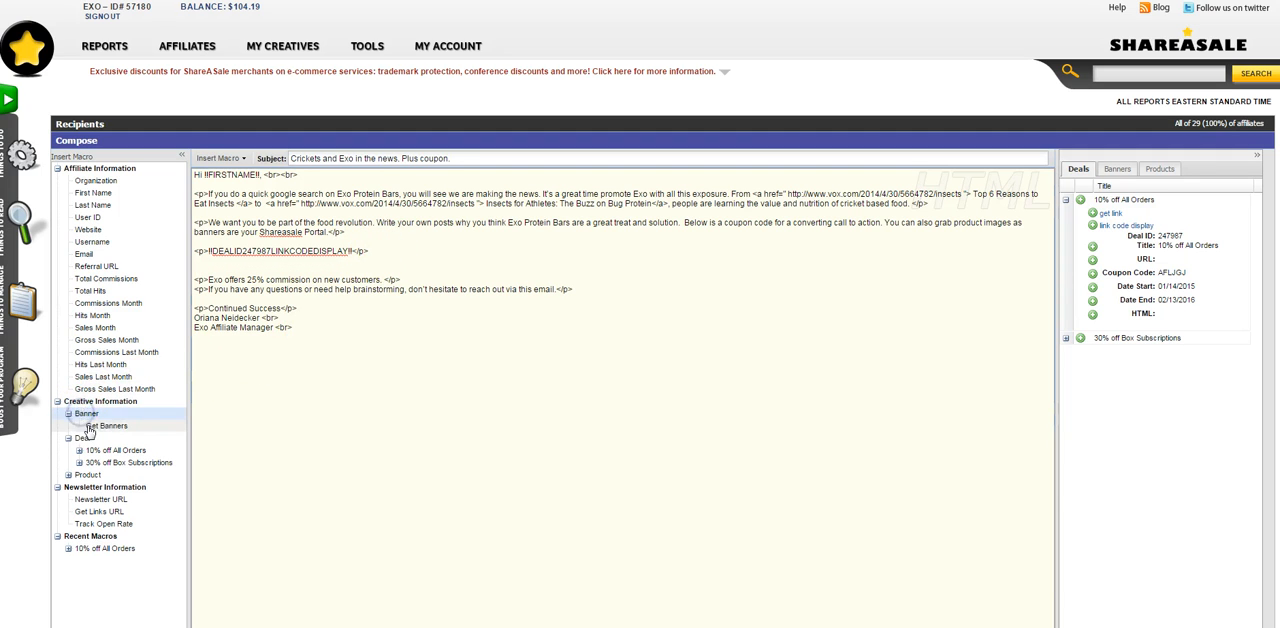
# List the merchant's banners and show the details of the Gluten free banner.
pyautogui.click(1116, 168)
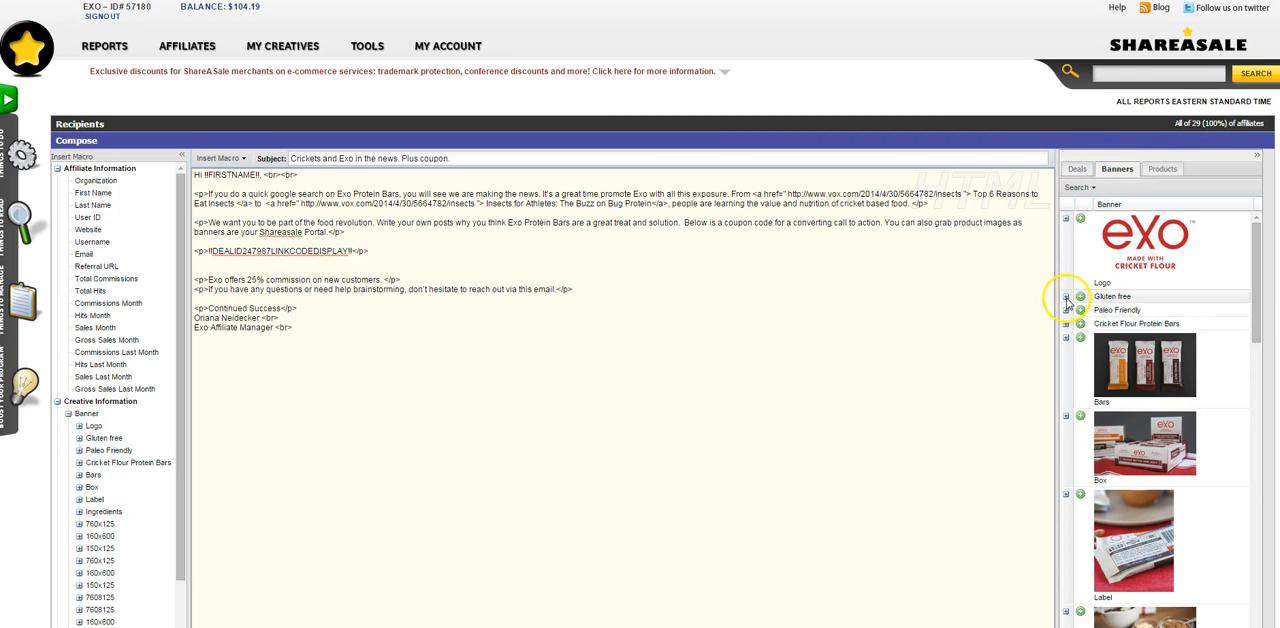
pyautogui.click(1068, 296)
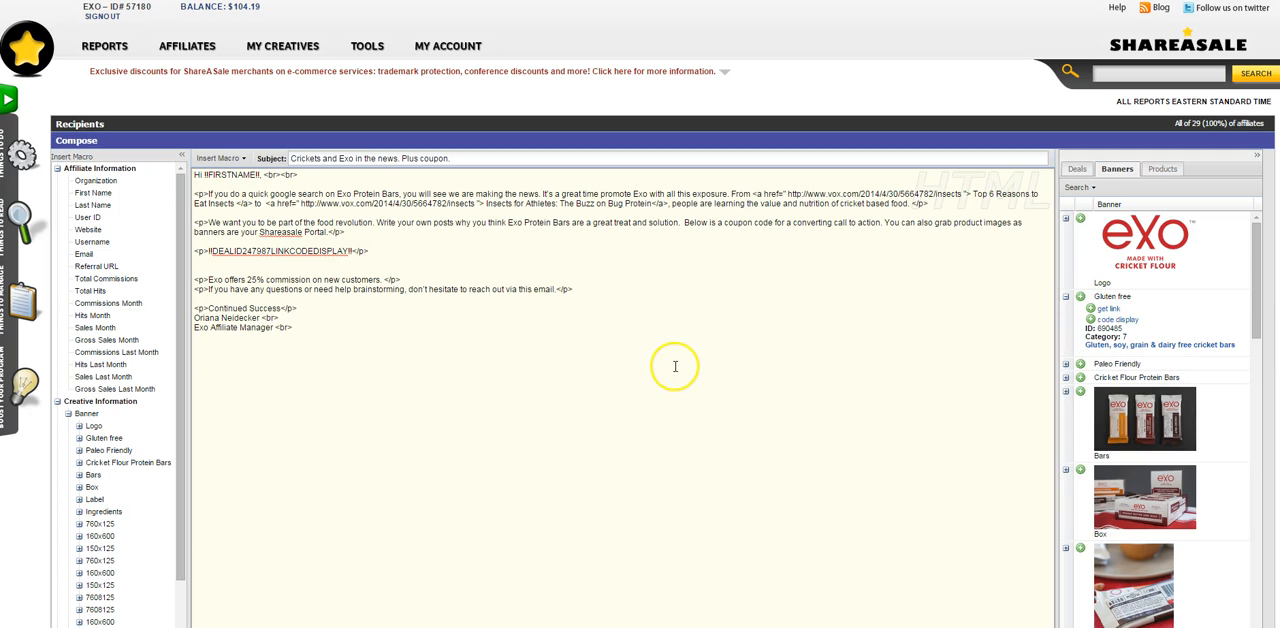
pyautogui.moveTo(362, 348)
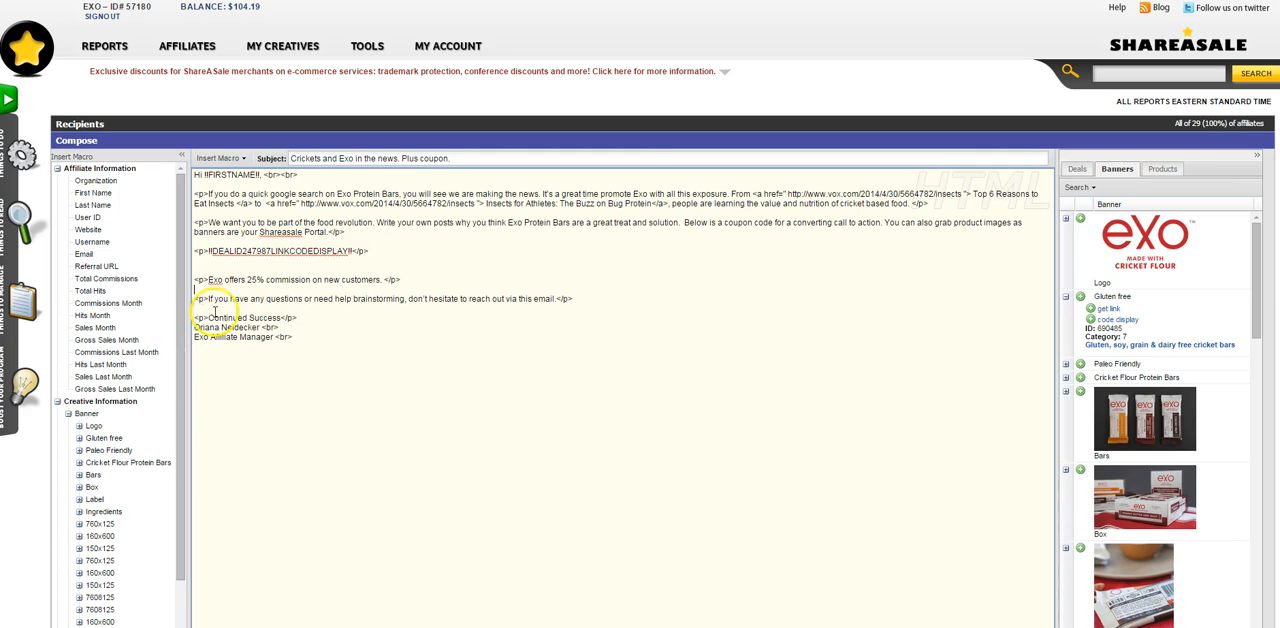
pyautogui.moveTo(496, 276)
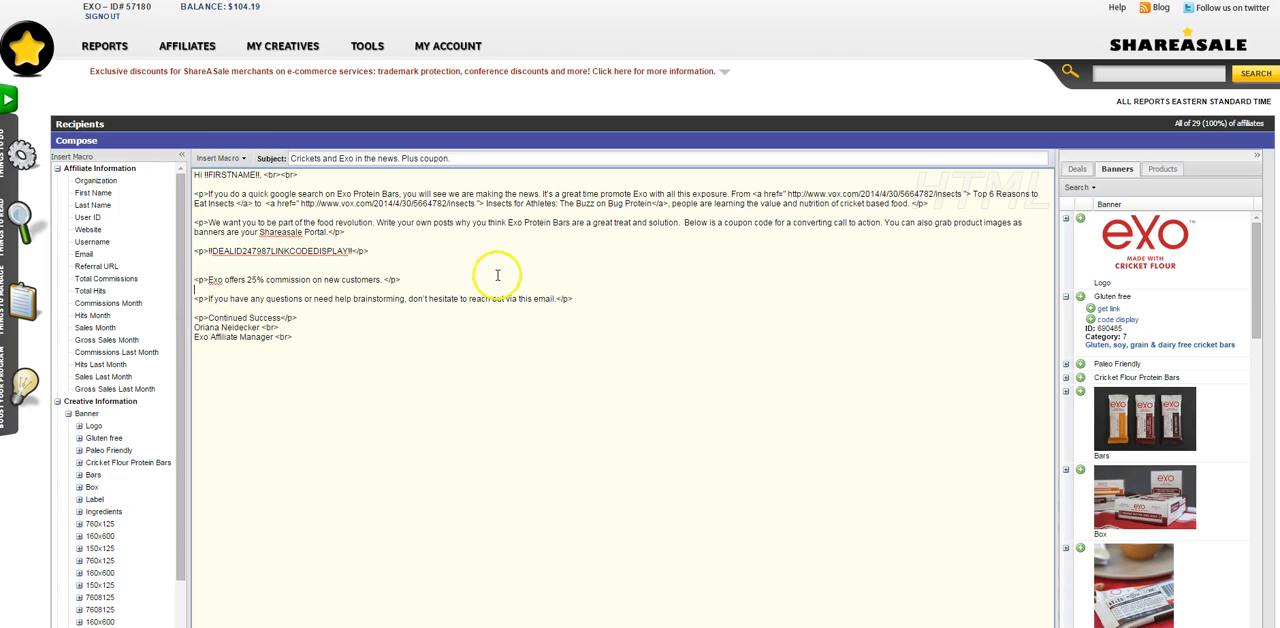
pyautogui.moveTo(696, 312)
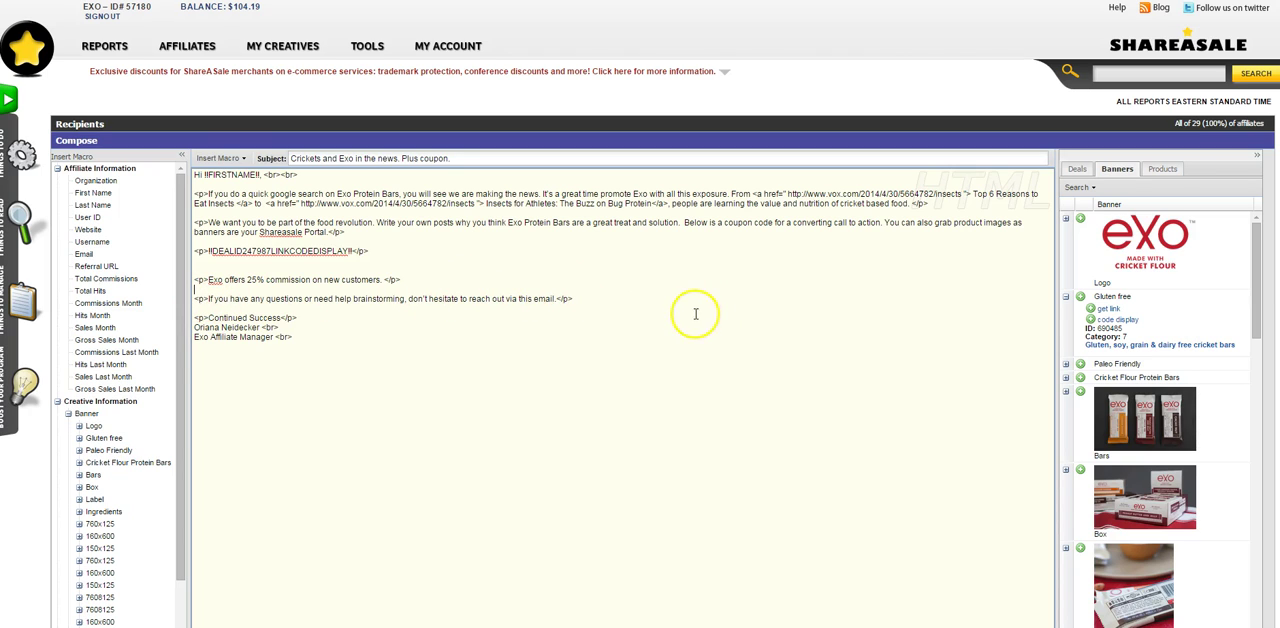
pyautogui.scroll(-3)
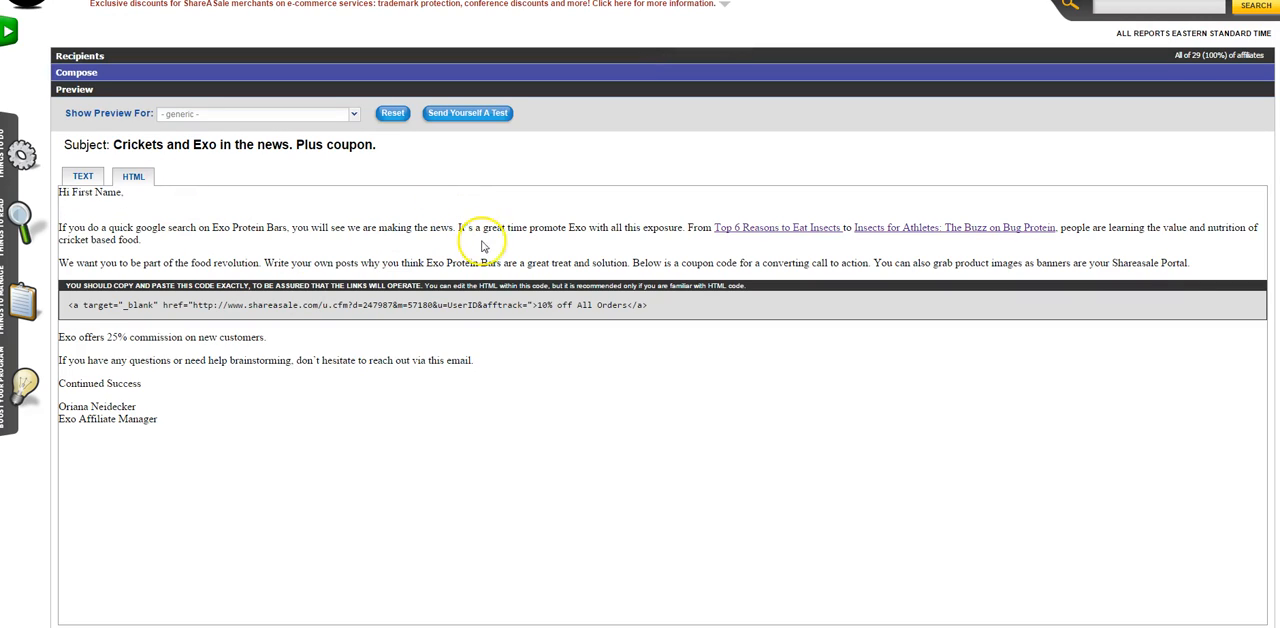
pyautogui.moveTo(384, 484)
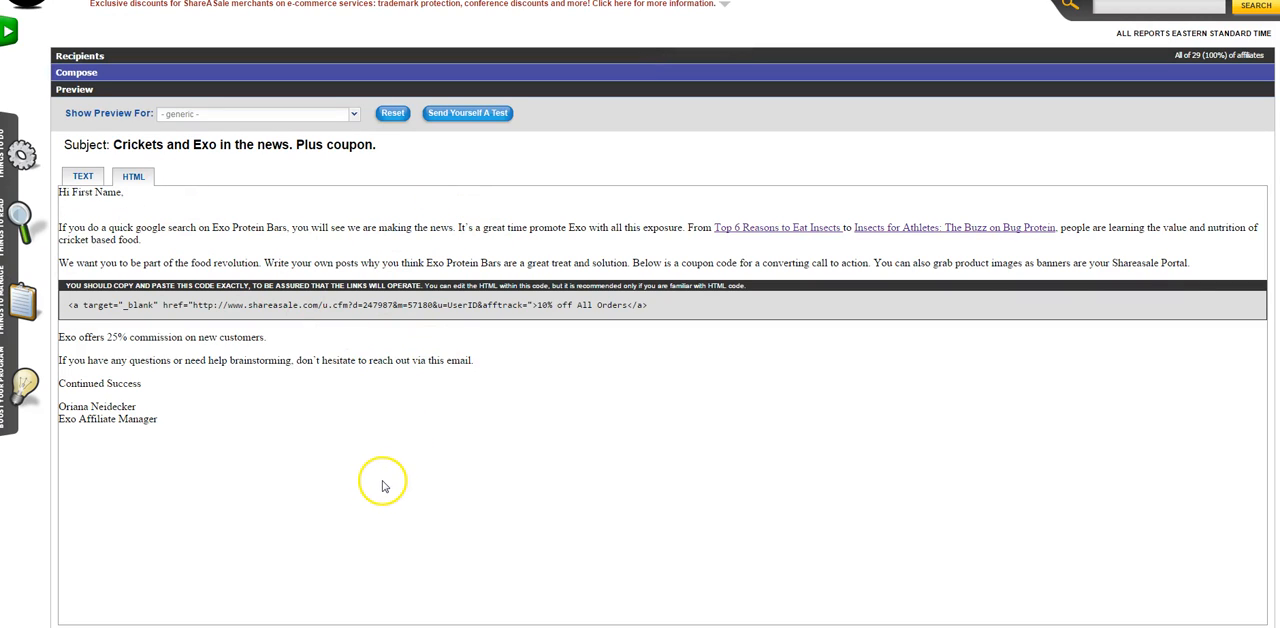
pyautogui.moveTo(760, 230)
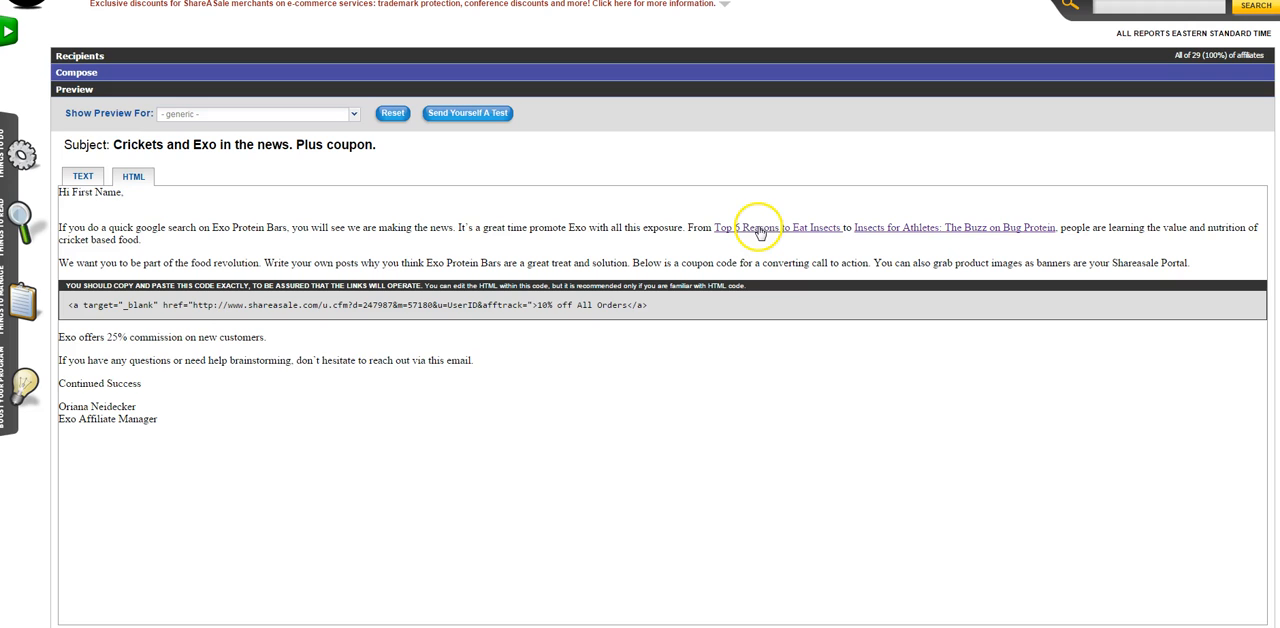
pyautogui.moveTo(236, 338)
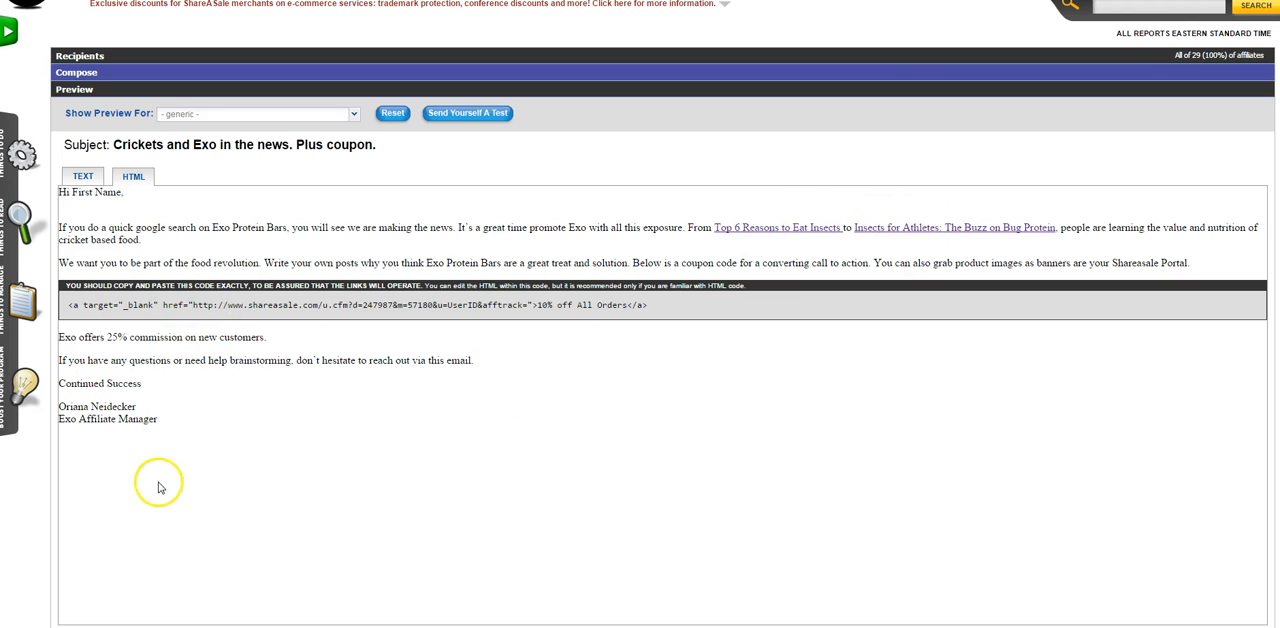
pyautogui.moveTo(578, 472)
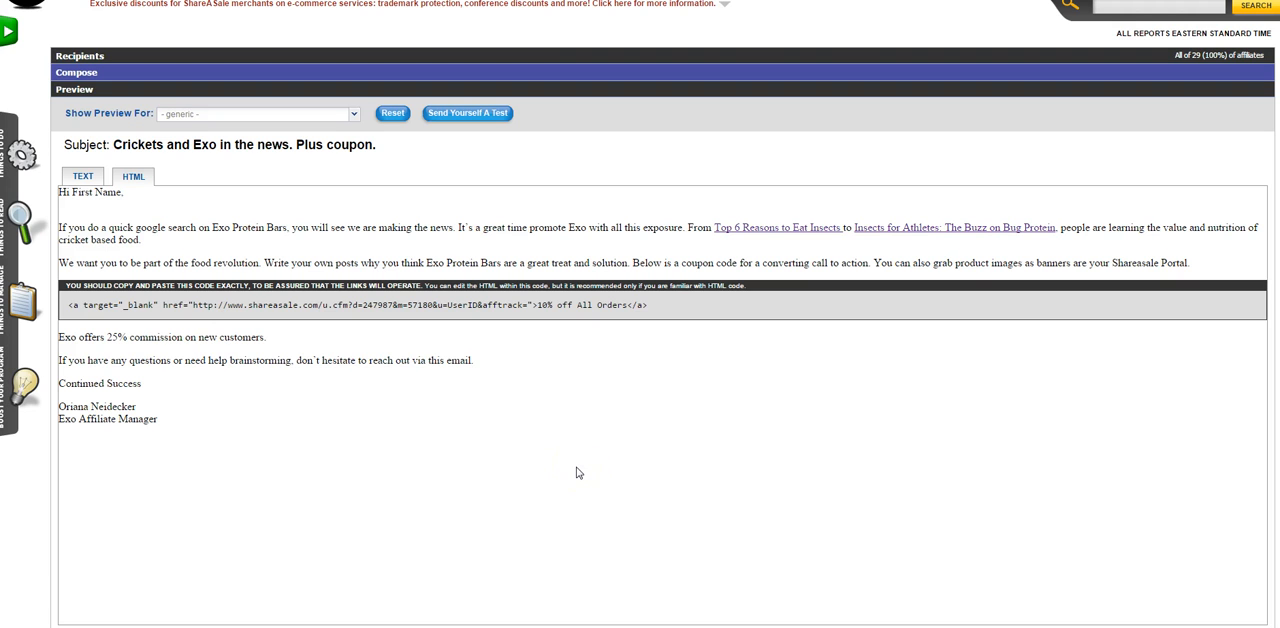
# Scroll through the rendered HTML preview including the coupon link code block.
pyautogui.scroll(-3)
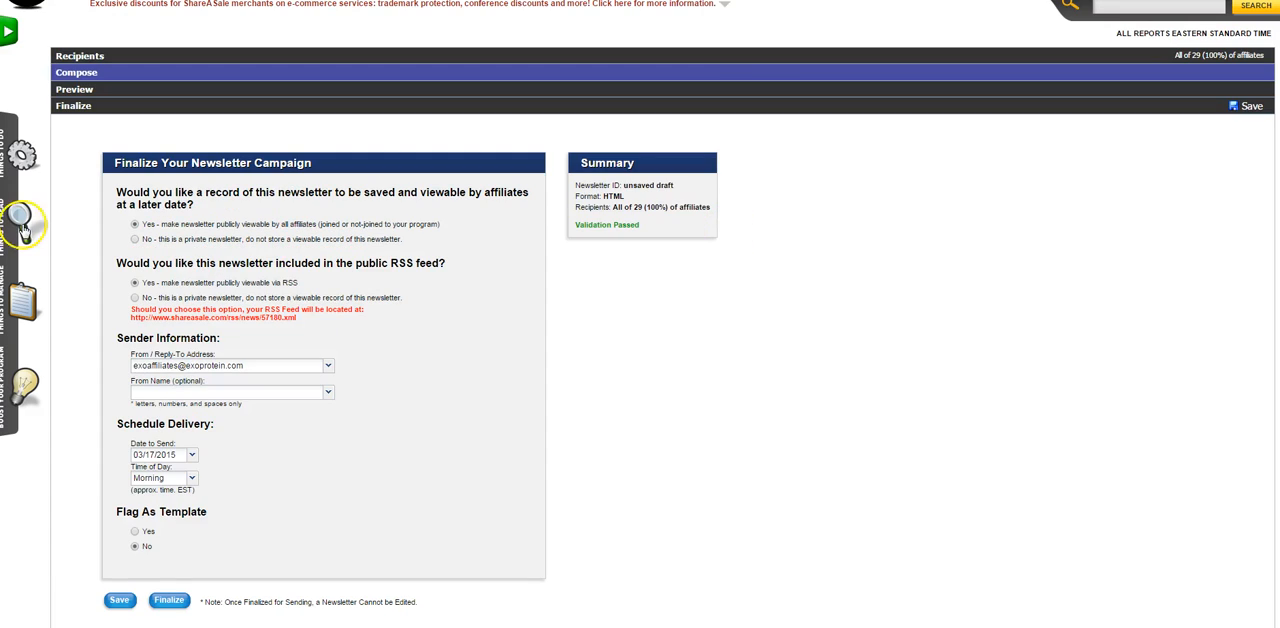
pyautogui.moveTo(232, 228)
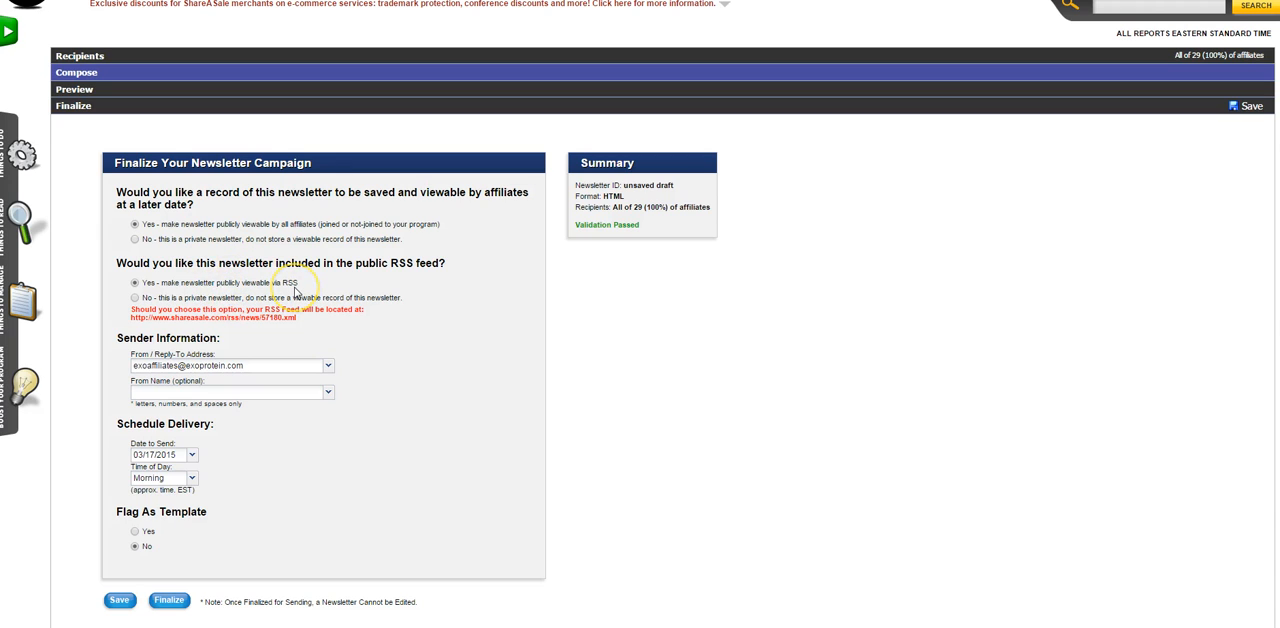
pyautogui.moveTo(576, 326)
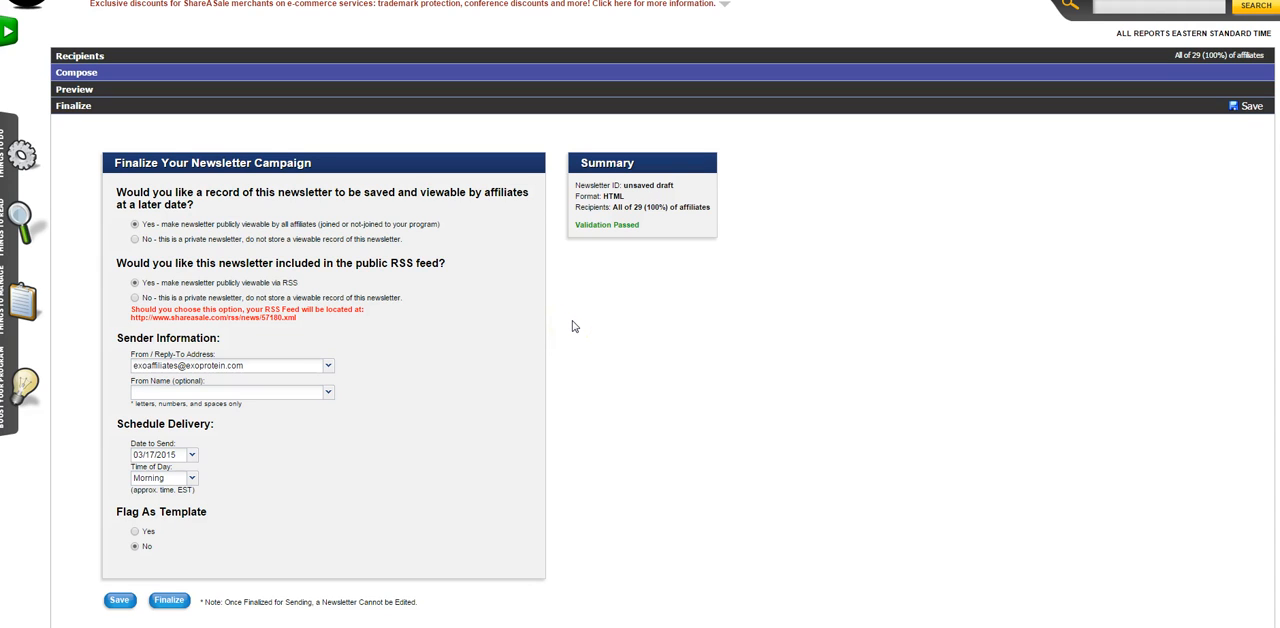
# Set the sender's From Name to Exo and bring up the send-date calendar.
pyautogui.scroll(-3)
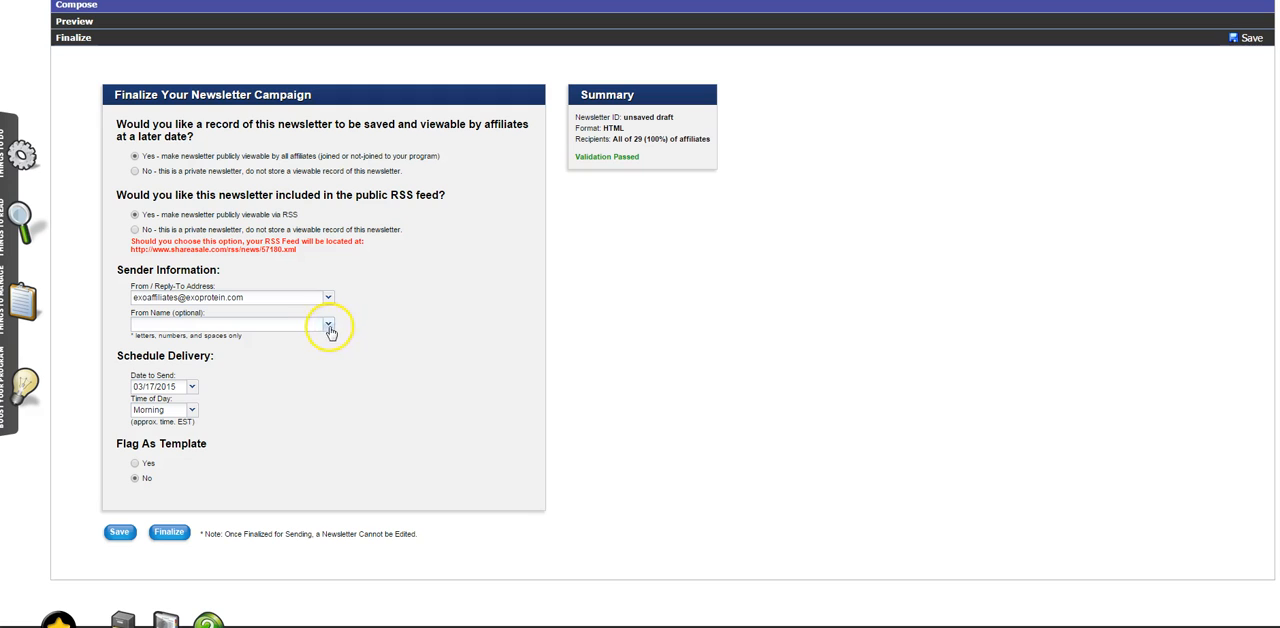
pyautogui.click(328, 324)
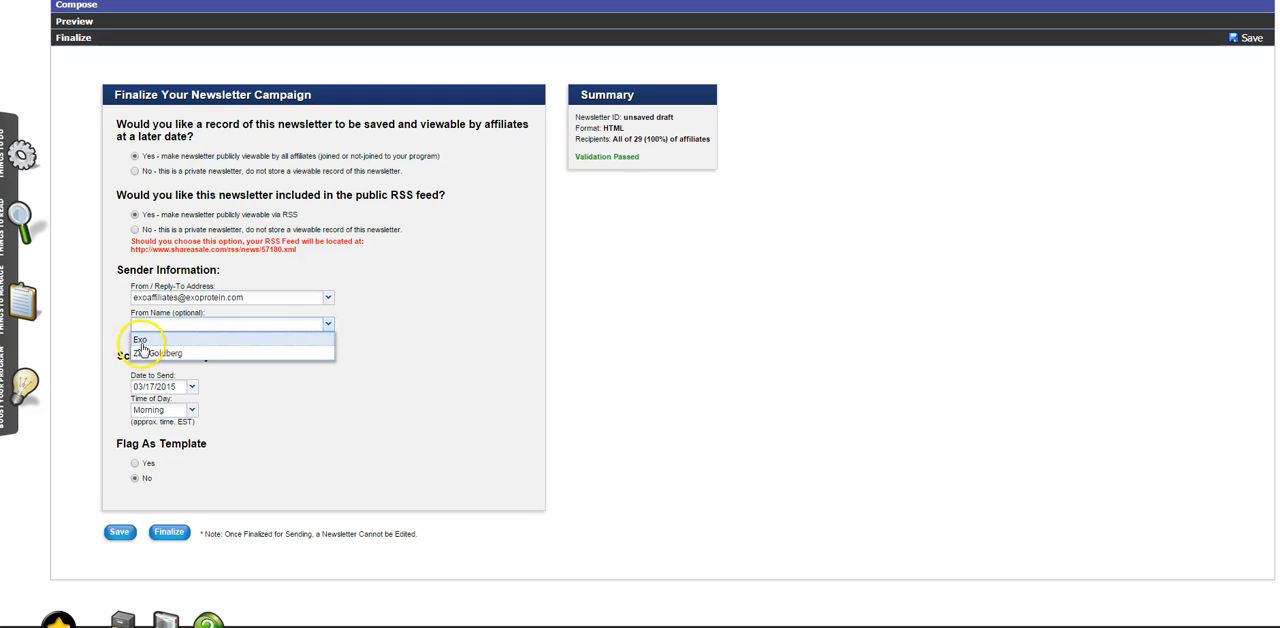
pyautogui.click(128, 348)
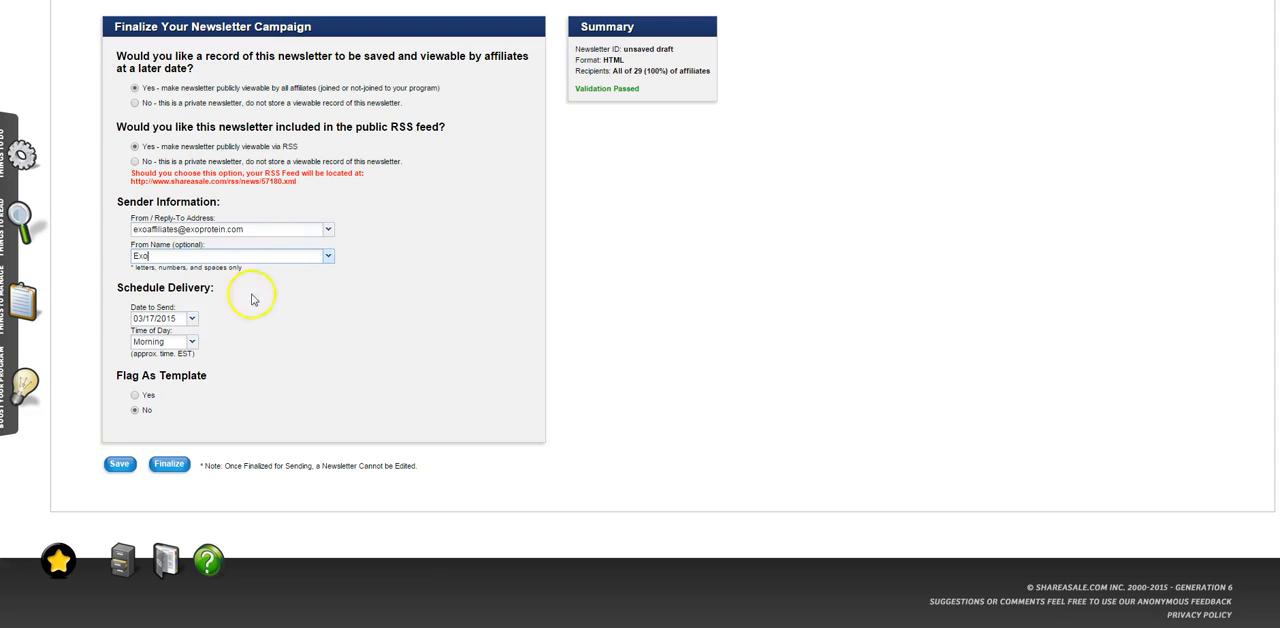
pyautogui.click(196, 320)
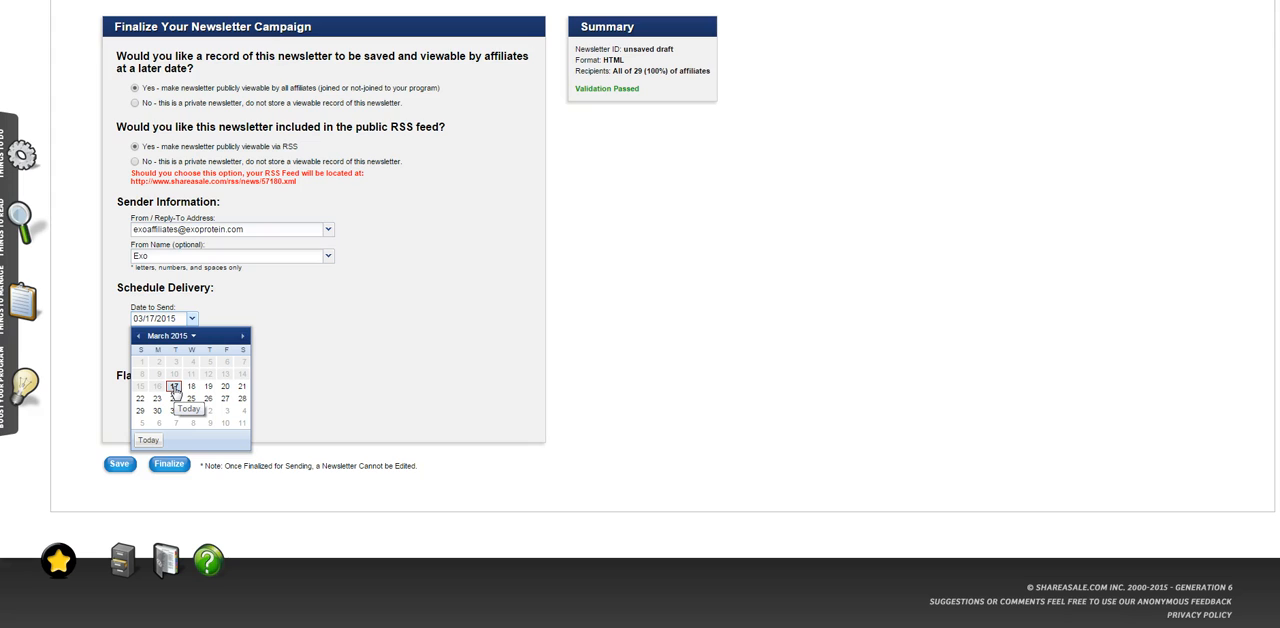
# Schedule the newsletter for 03/17/2015, flag it as a template, and finalize it for review.
pyautogui.click(172, 384)
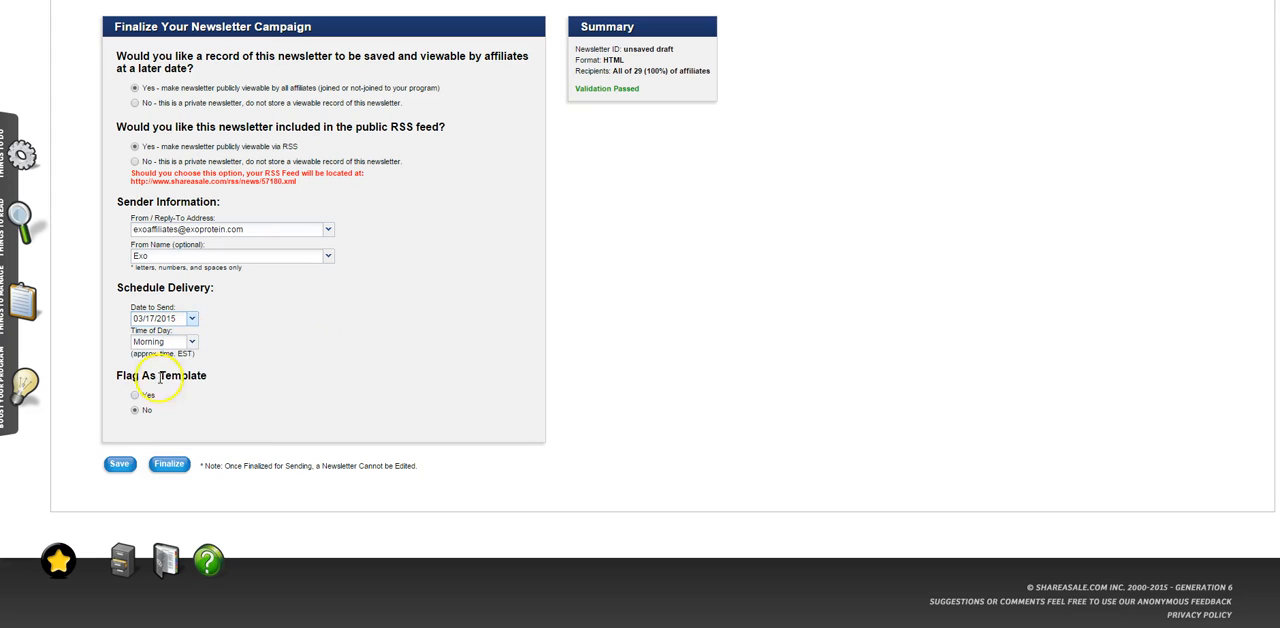
pyautogui.click(128, 394)
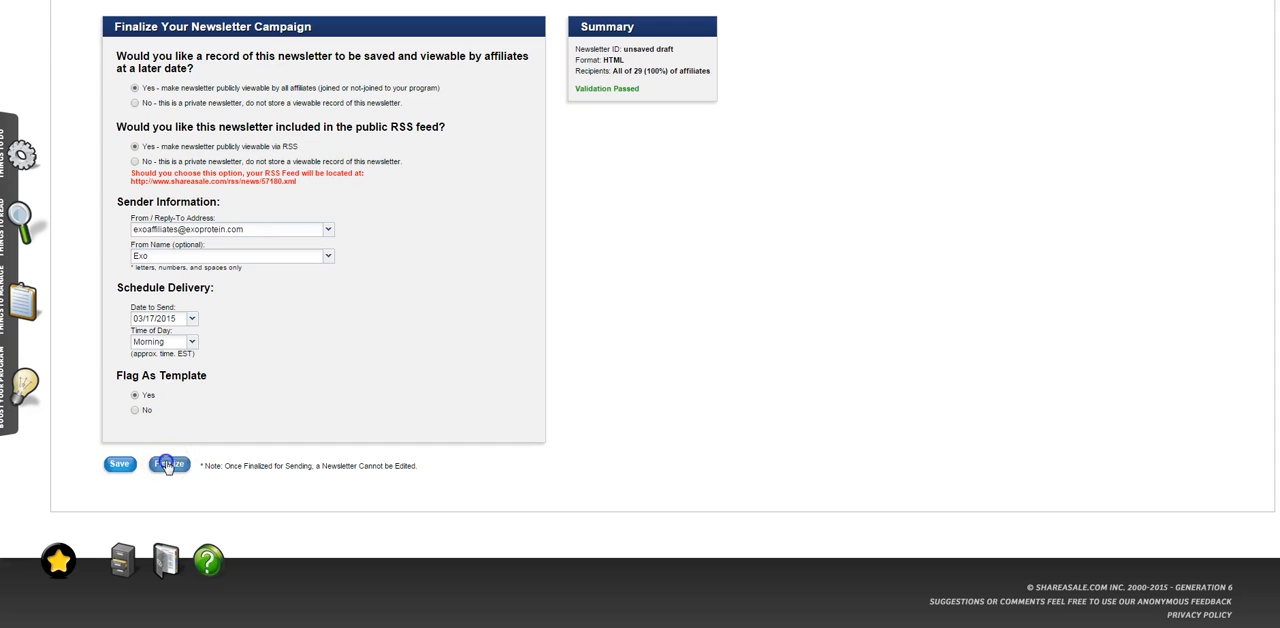
pyautogui.click(168, 464)
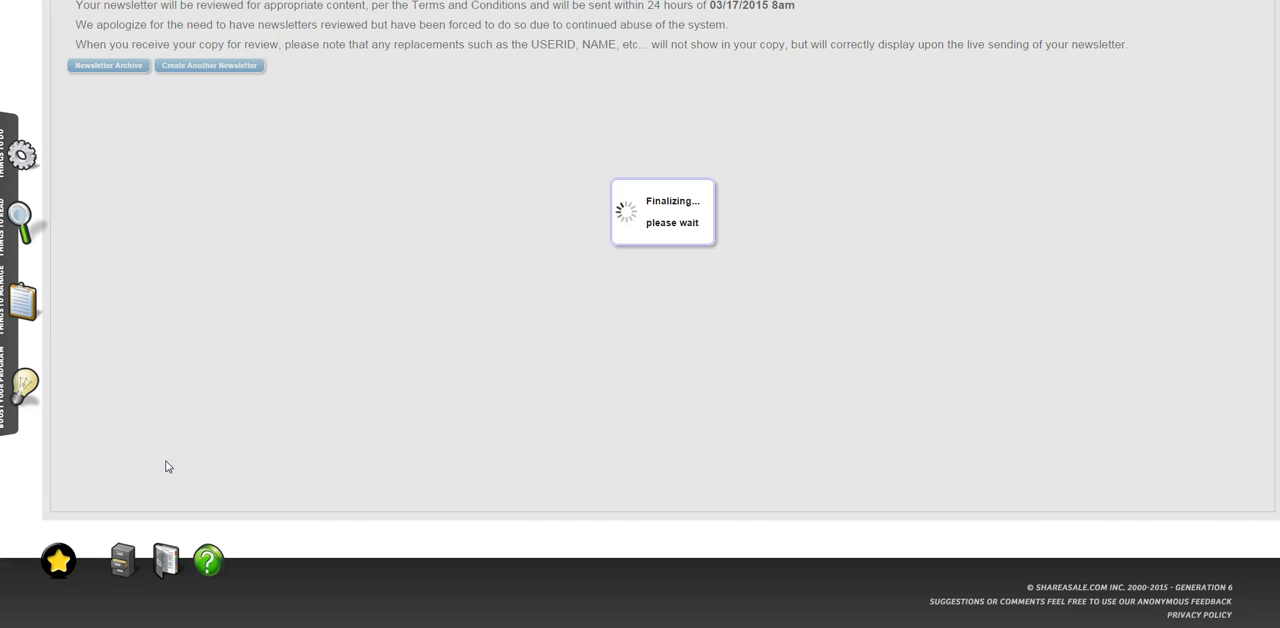